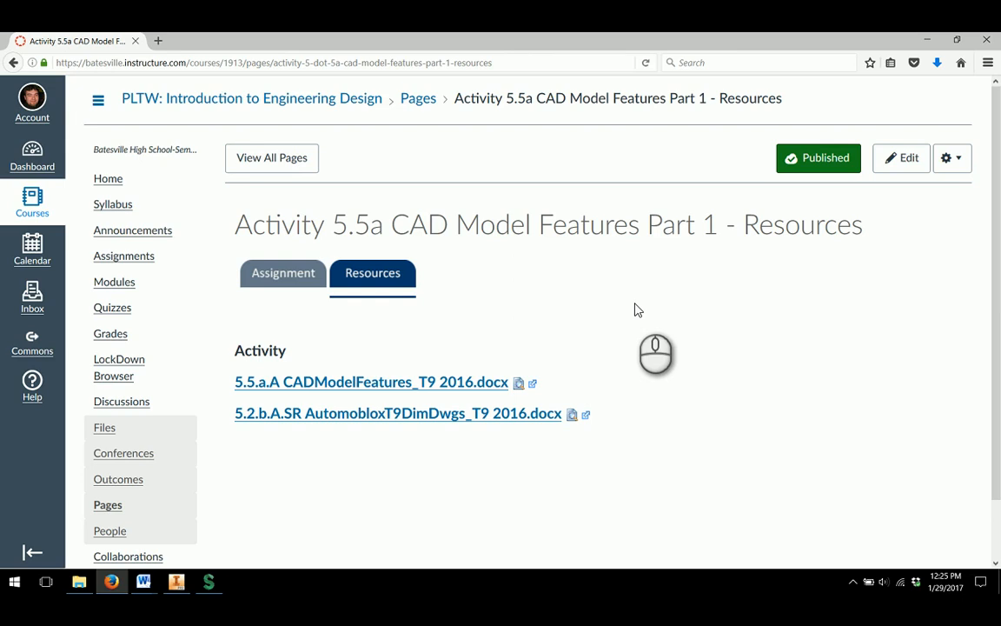
mouse_move(415, 388)
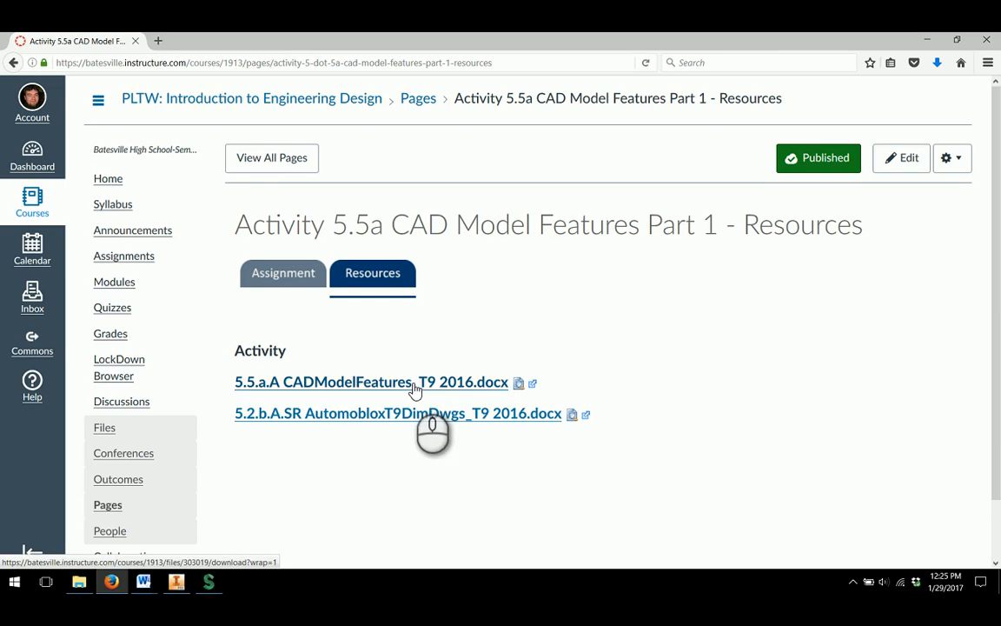
mouse_move(378, 417)
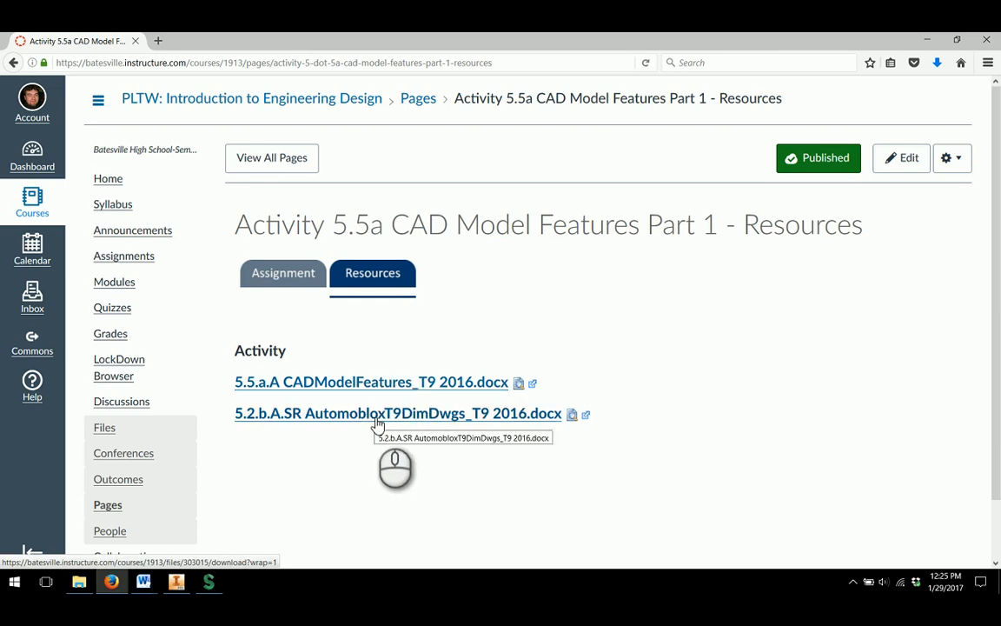
mouse_move(398, 498)
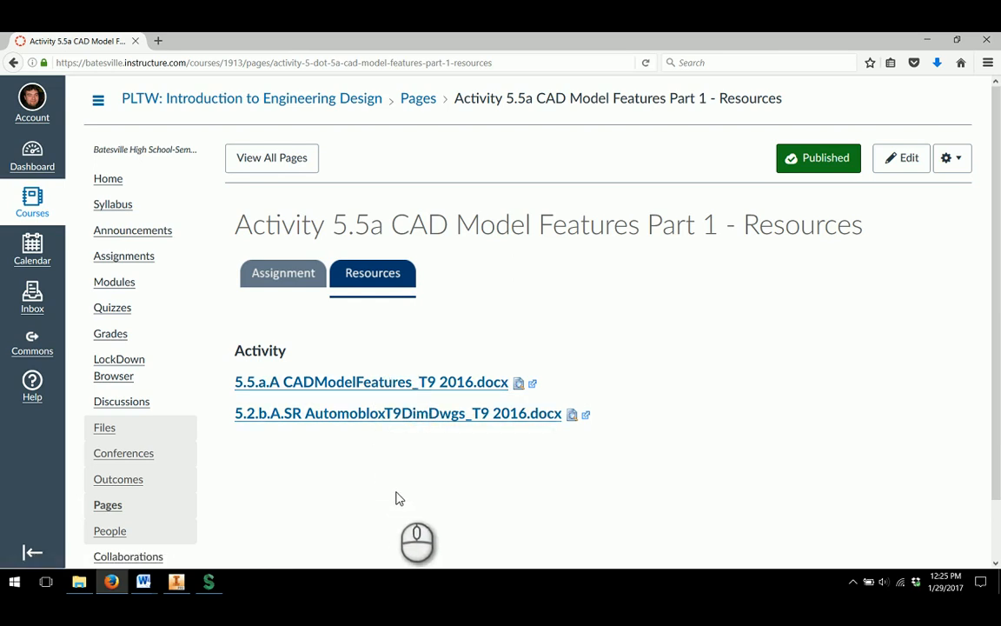
mouse_move(386, 467)
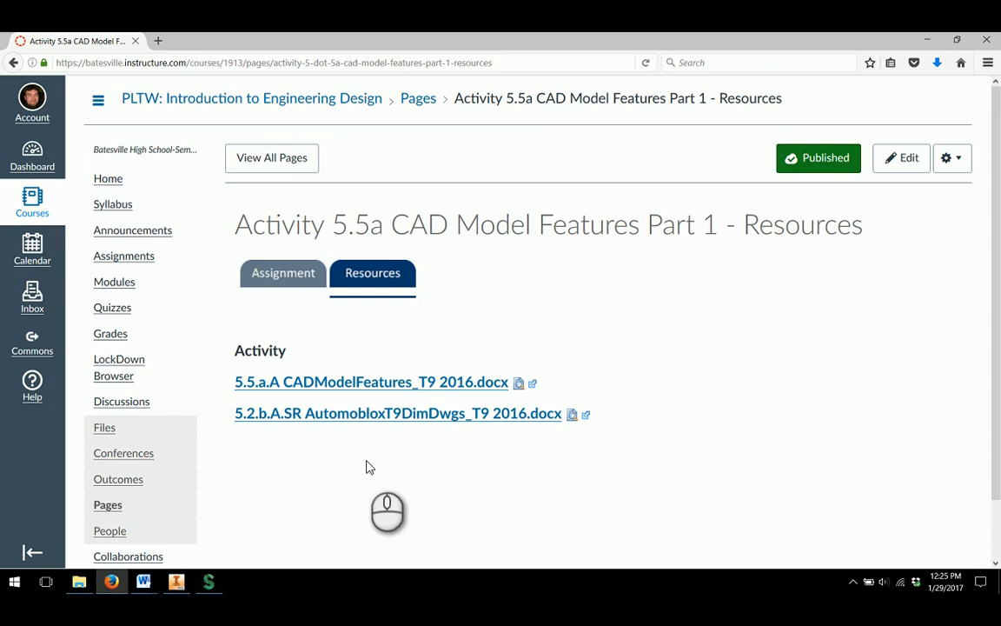
- Bring up the Activity 5.5a Word handout and scroll to the Rubber Handle Sleeve Revolve drawing
click(371, 382)
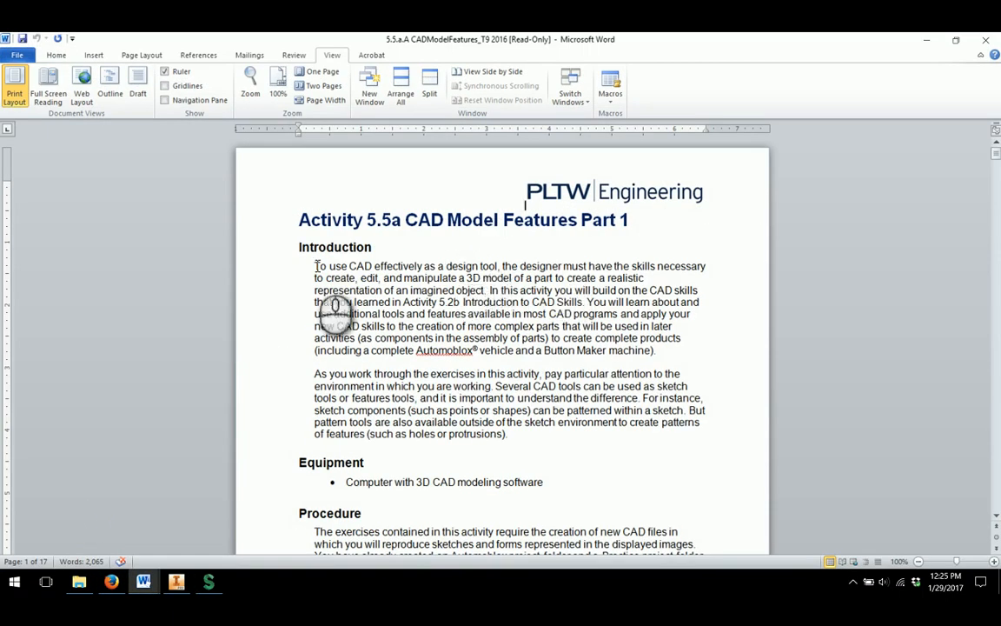
scroll(down, 3)
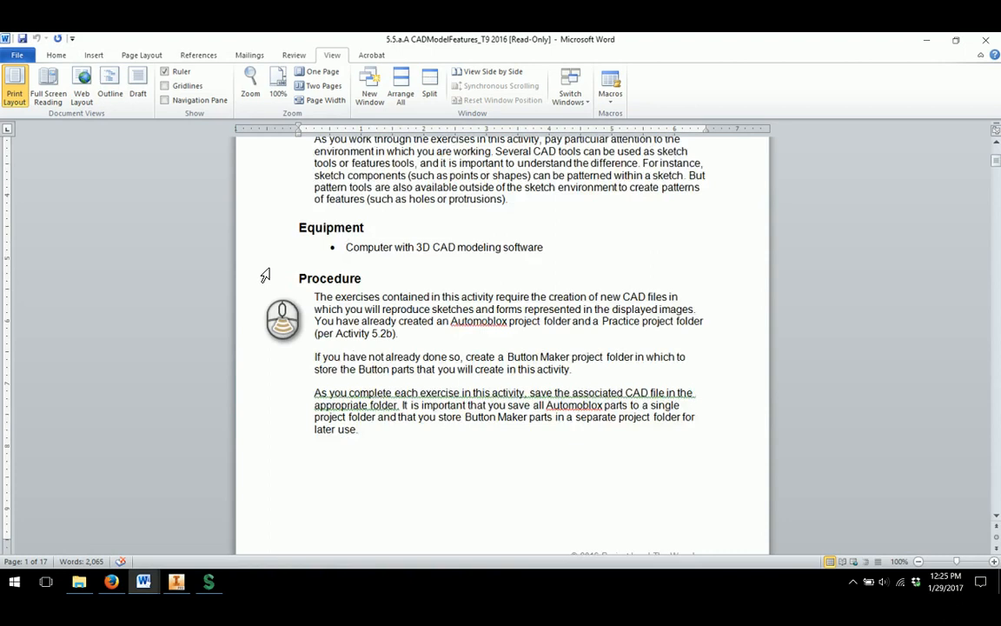
scroll(down, 3)
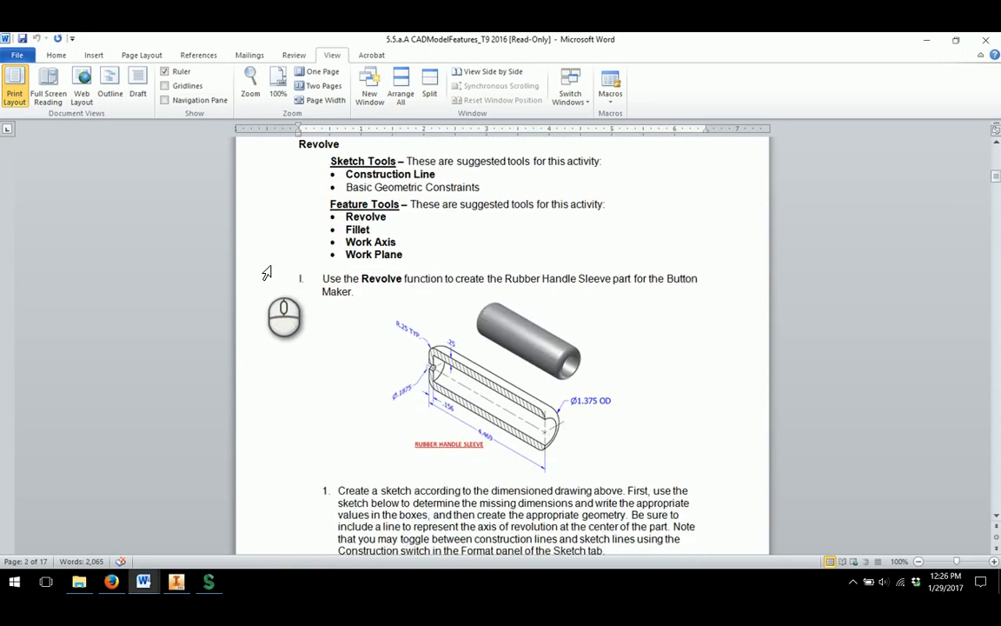
mouse_move(275, 258)
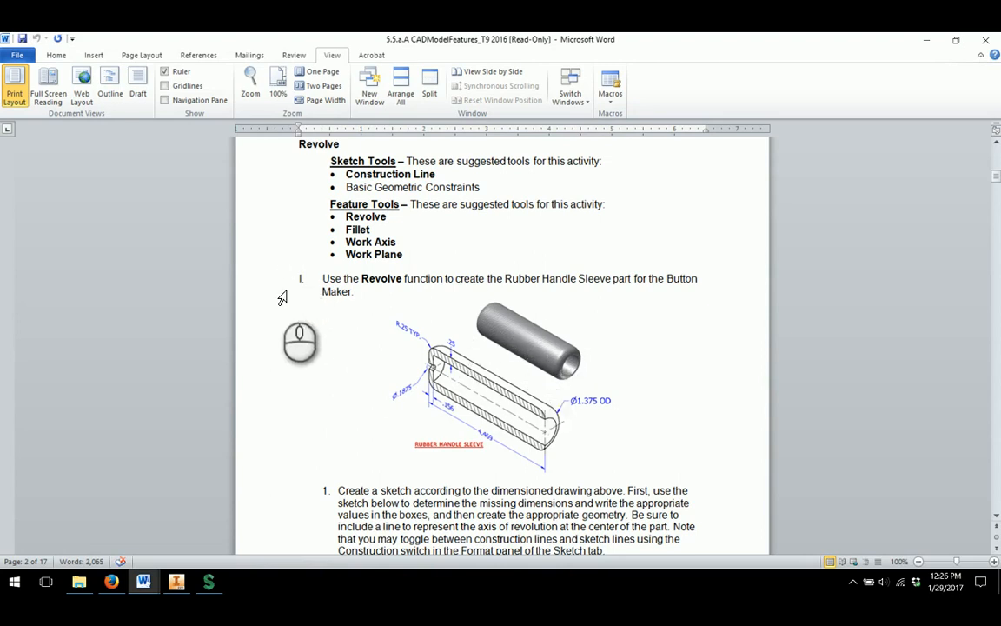
scroll(down, 3)
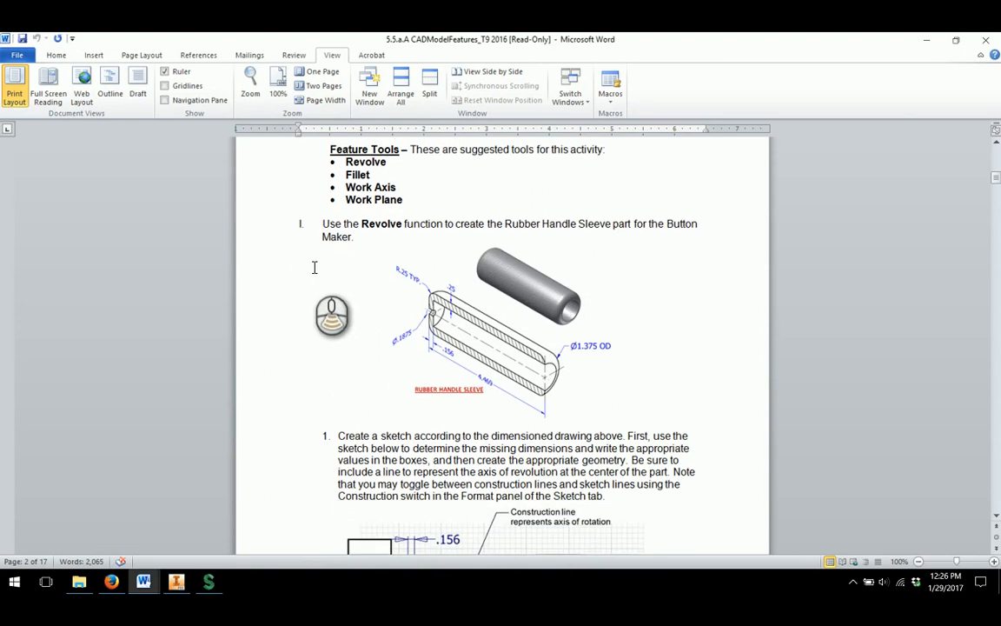
scroll(down, 3)
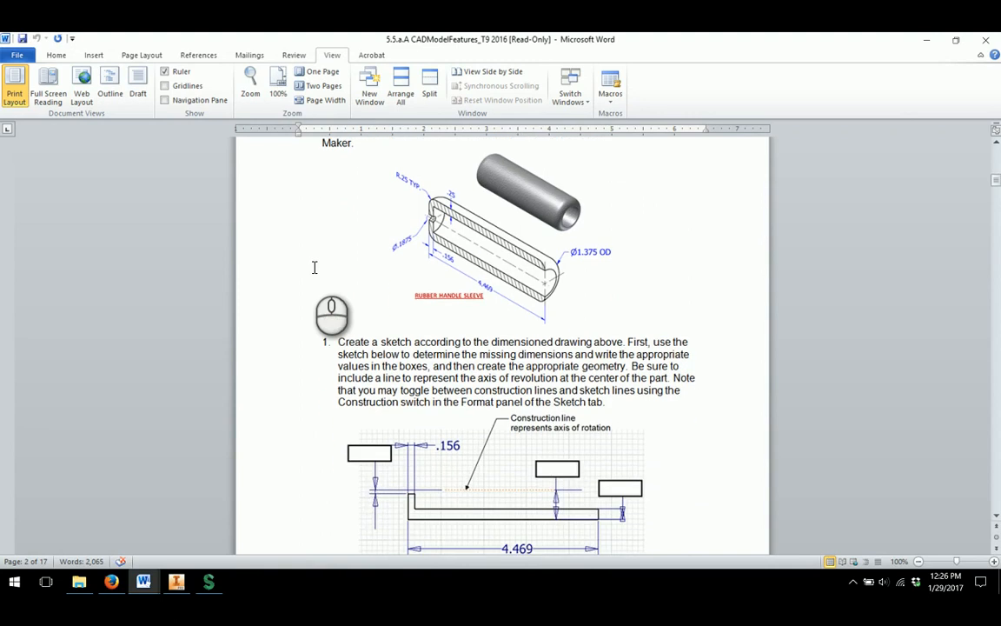
scroll(down, 3)
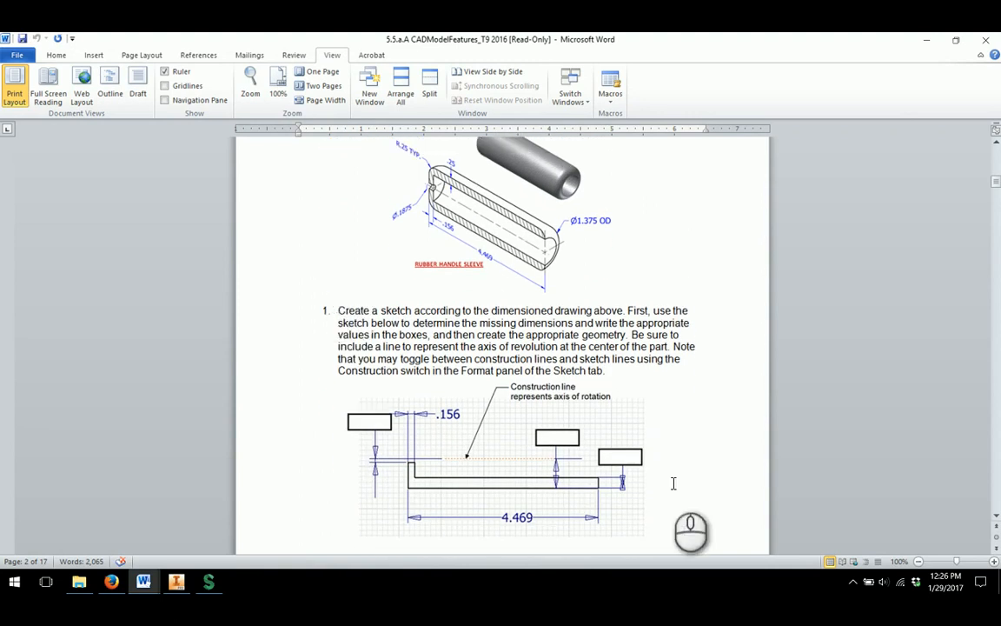
mouse_move(485, 289)
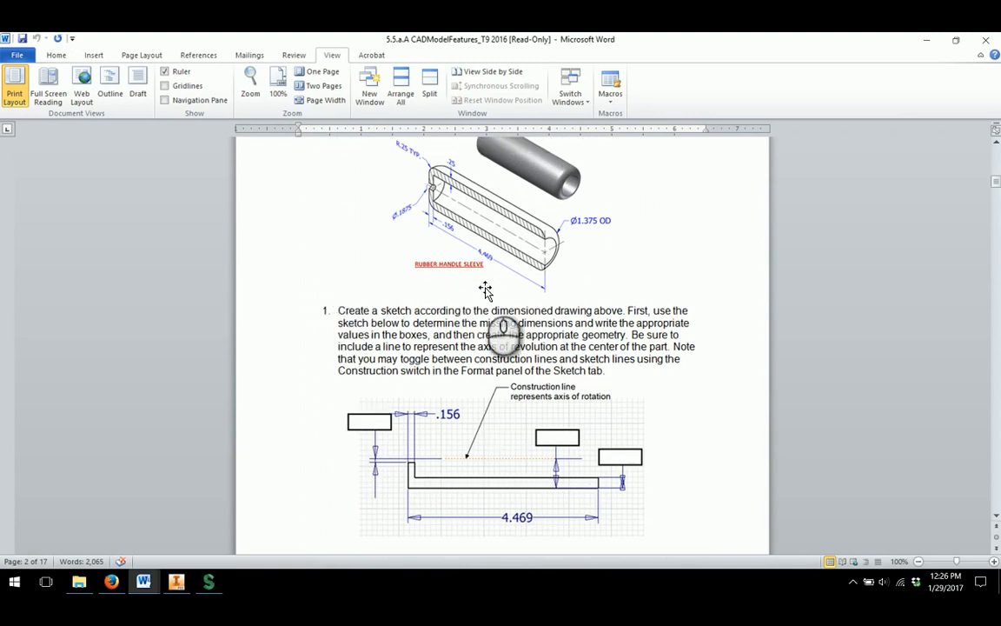
scroll(up, 3)
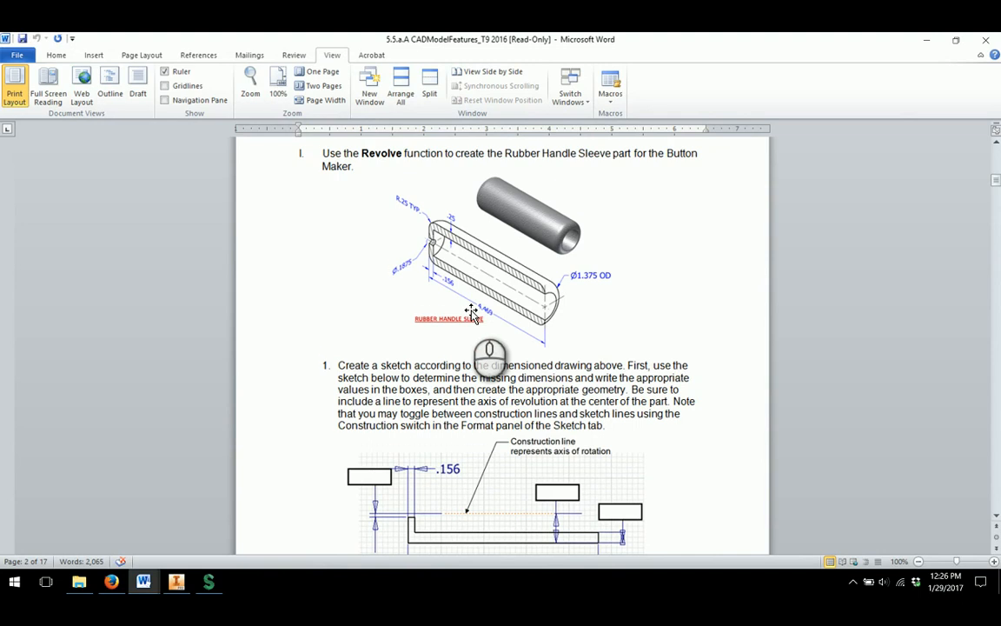
scroll(down, 3)
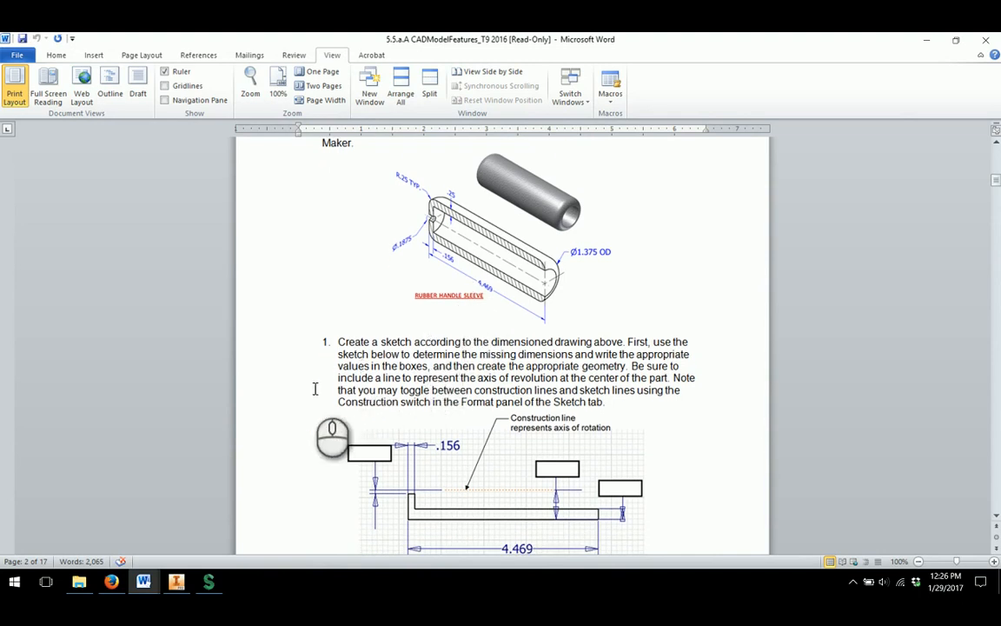
scroll(up, 3)
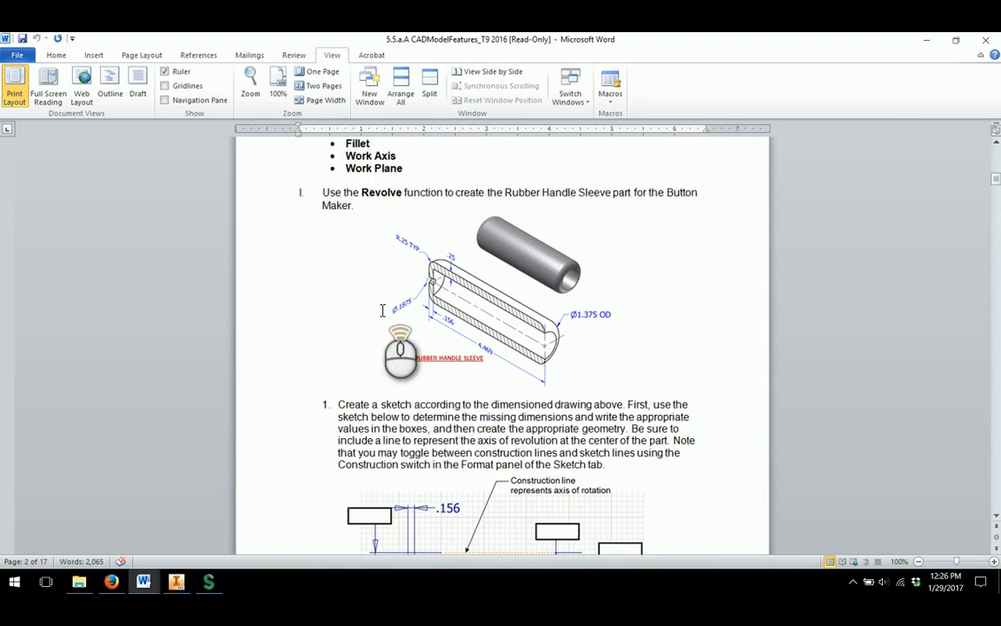
scroll(down, 3)
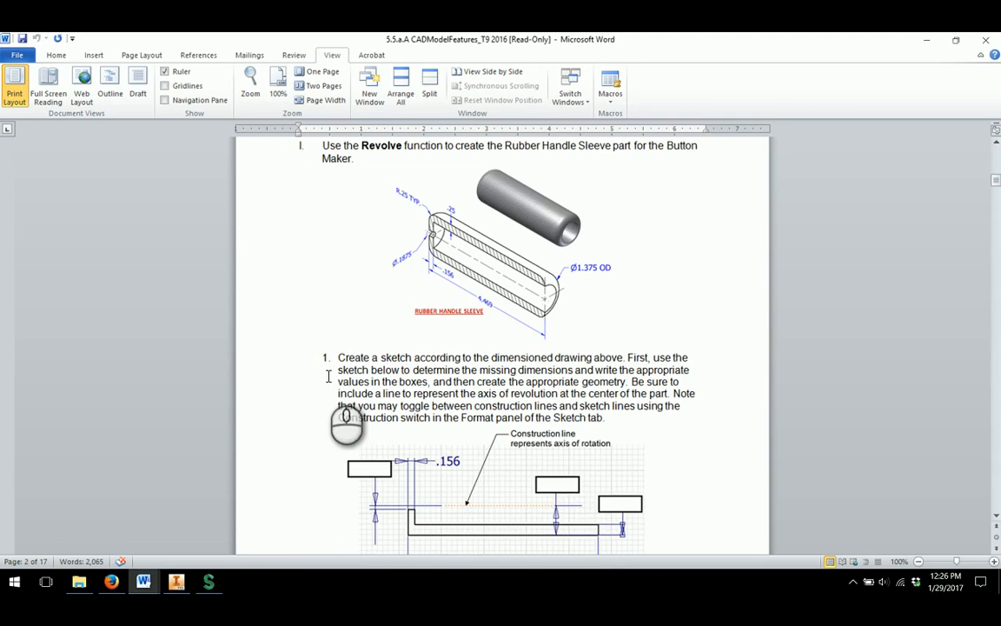
scroll(down, 3)
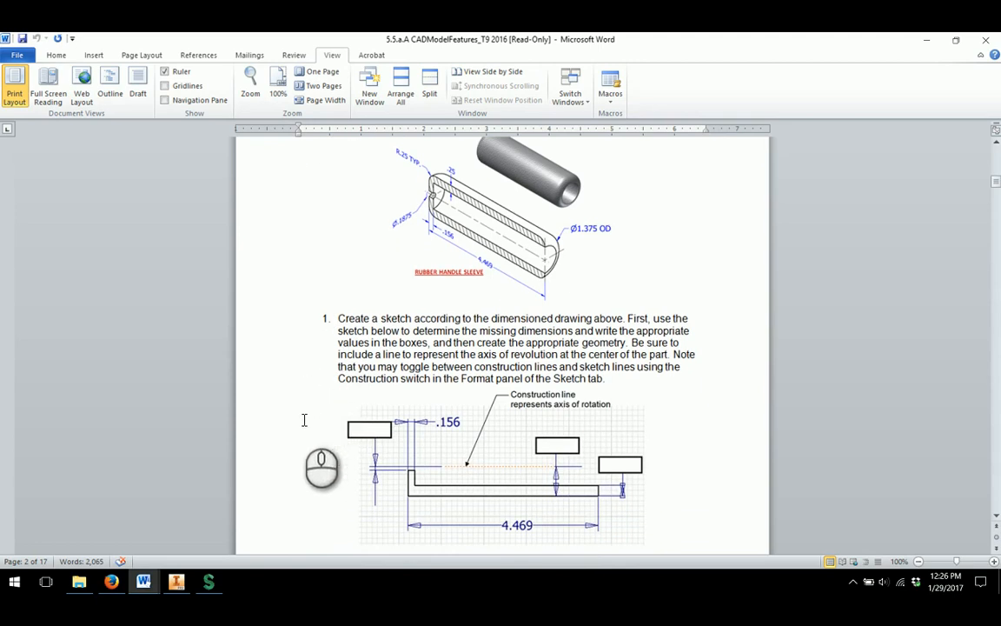
mouse_move(461, 204)
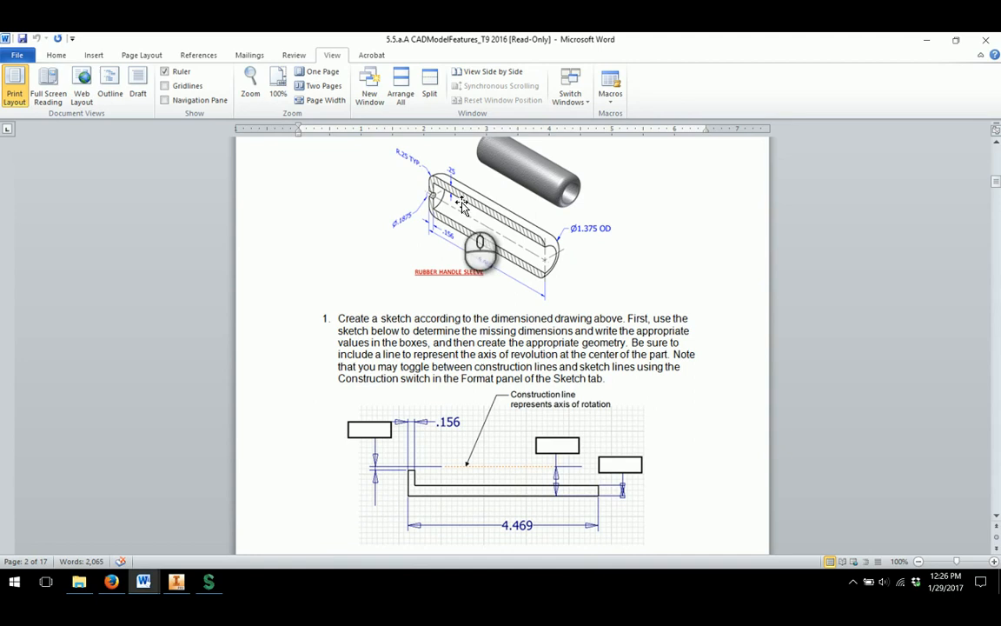
mouse_move(195, 491)
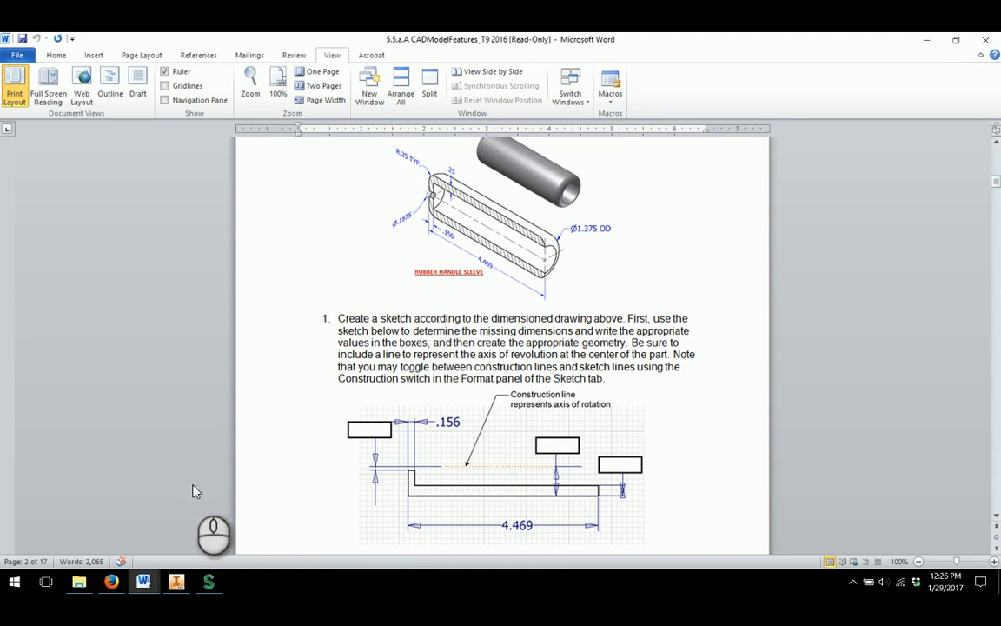
- Switch to Inventor and create a new part (Part4) with an empty Sketch1
click(176, 581)
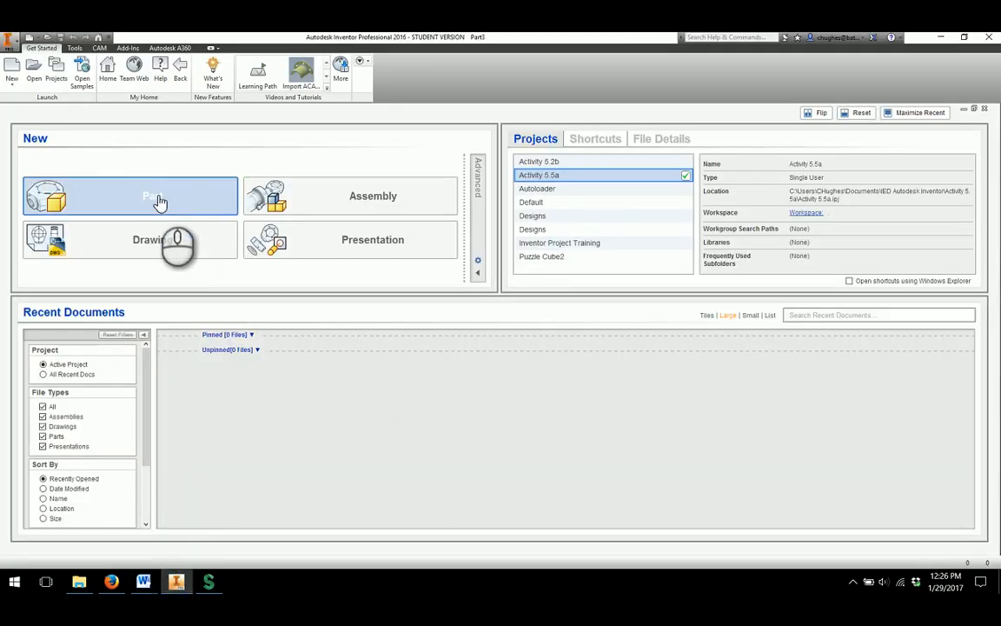
click(130, 196)
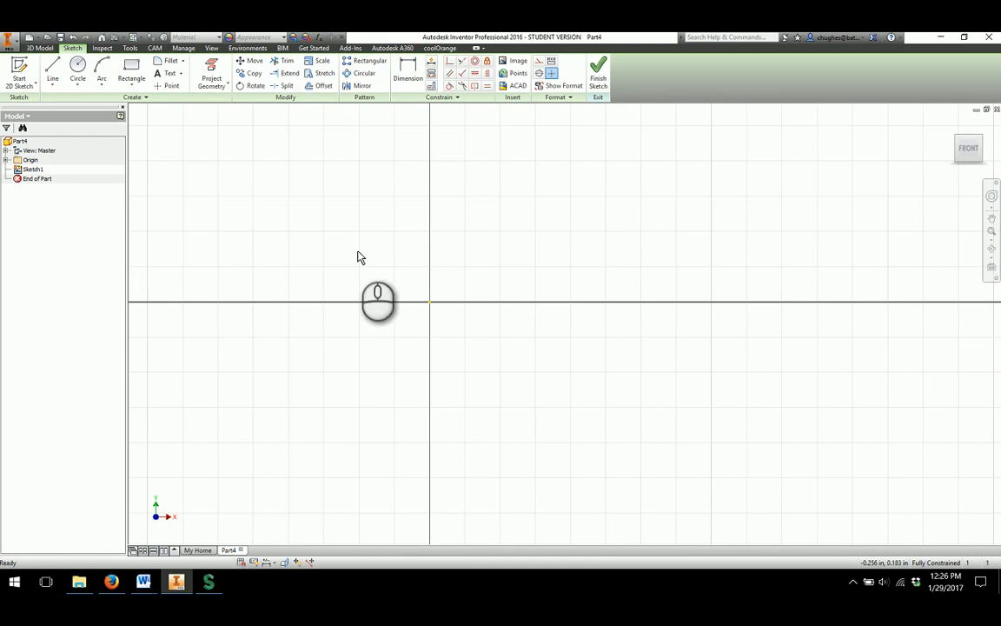
mouse_move(266, 222)
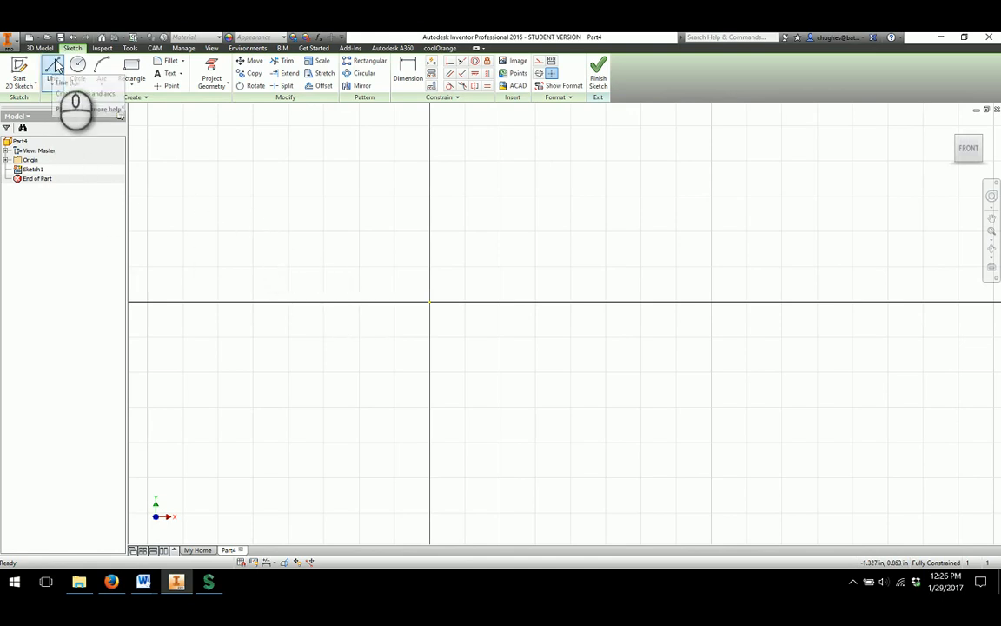
- Draw a horizontal line from the sketch origin rightward along the X axis
click(52, 70)
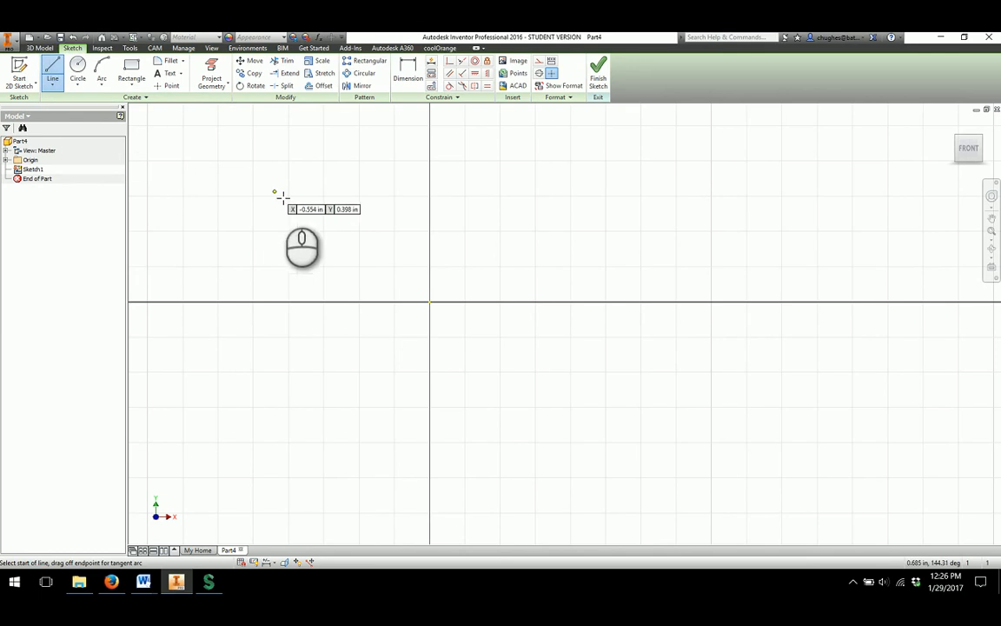
mouse_move(430, 305)
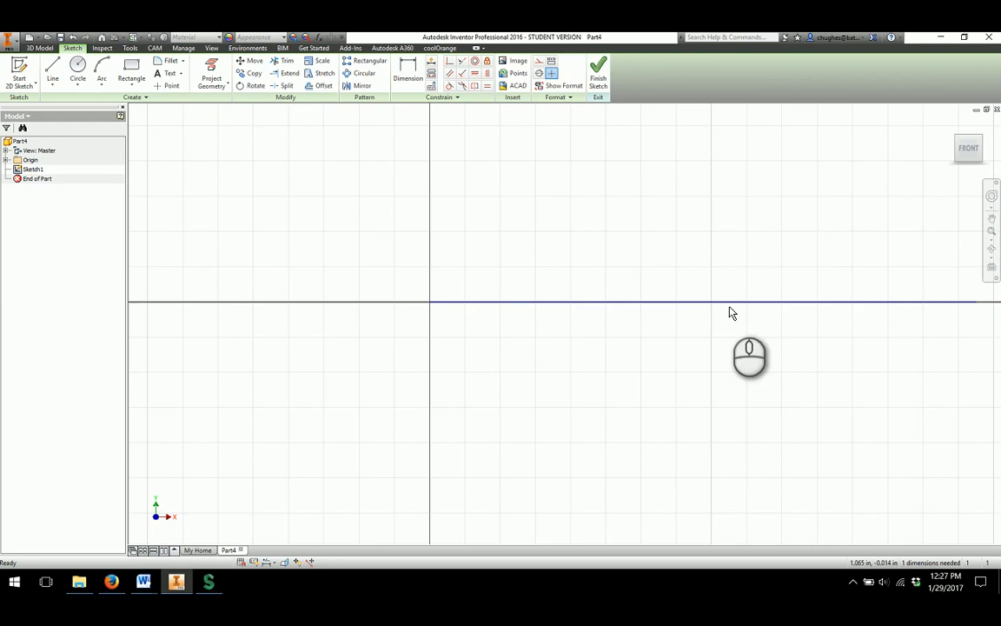
mouse_move(828, 308)
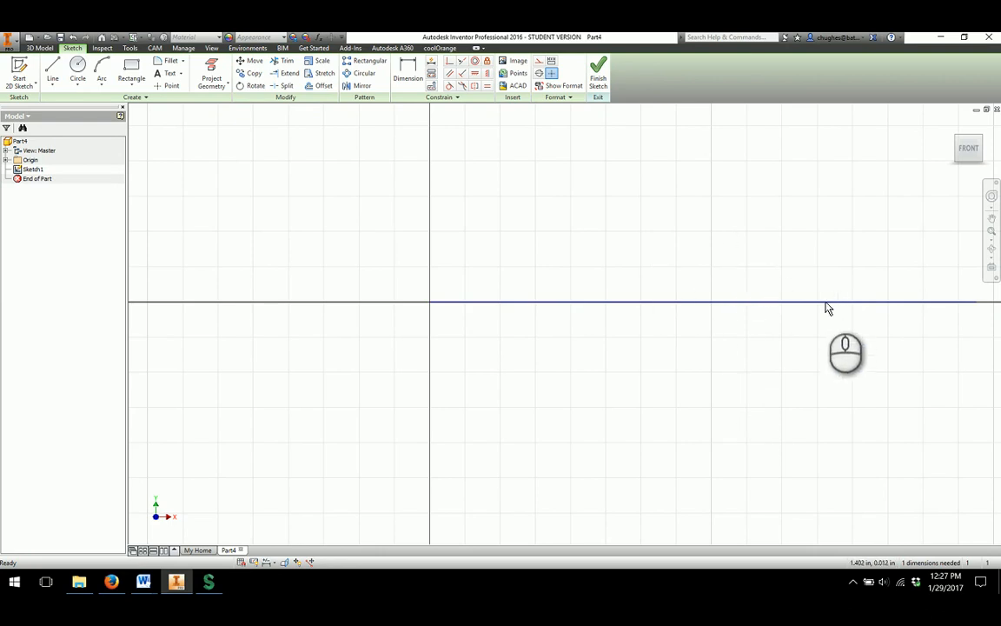
mouse_move(695, 307)
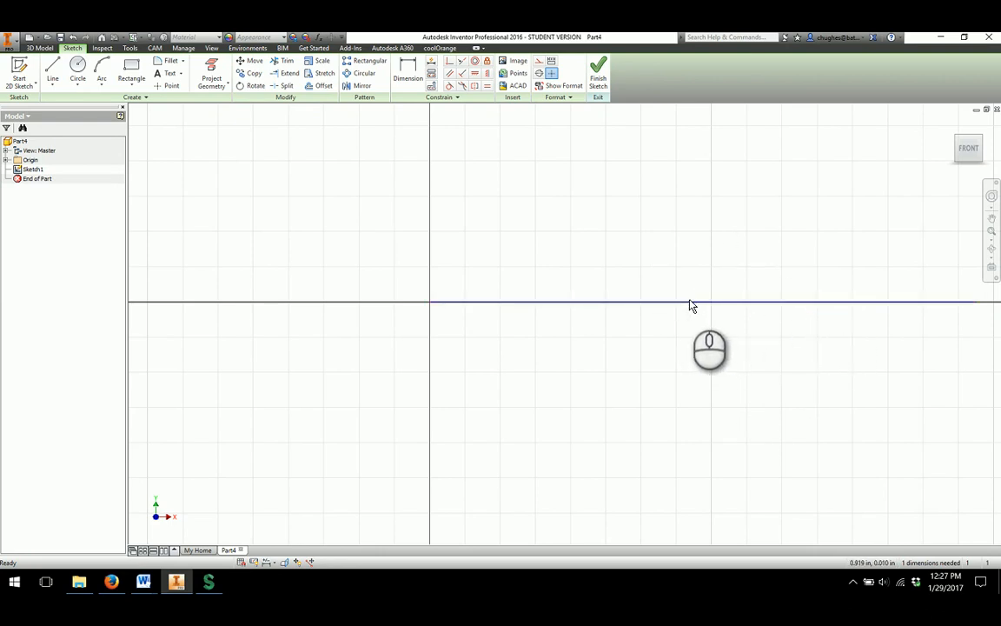
click(690, 303)
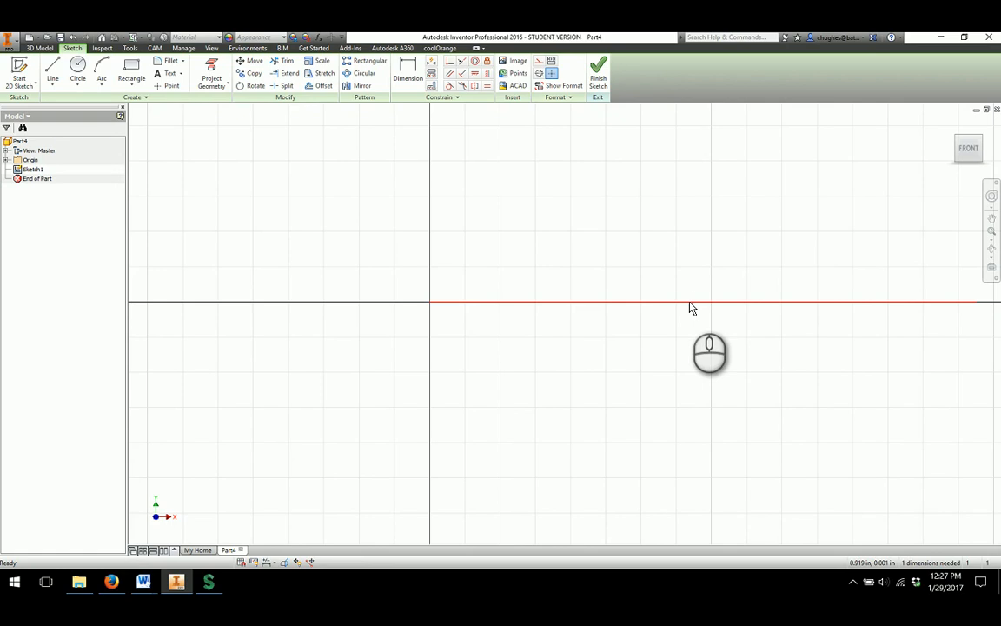
- Turn the horizontal line into a dash-dot construction centerline for the revolve axis
right_click(692, 307)
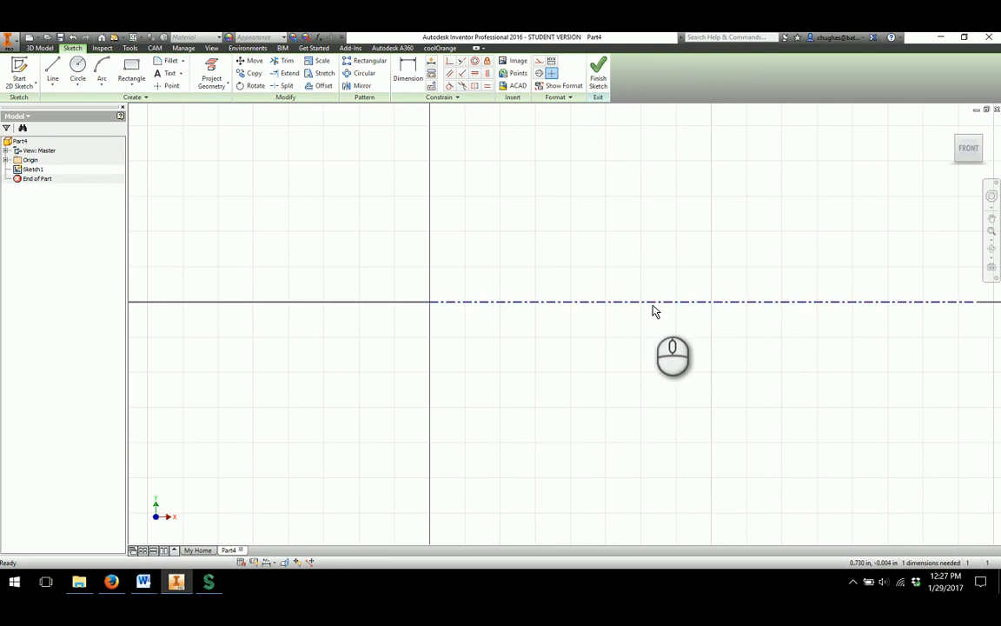
mouse_move(807, 328)
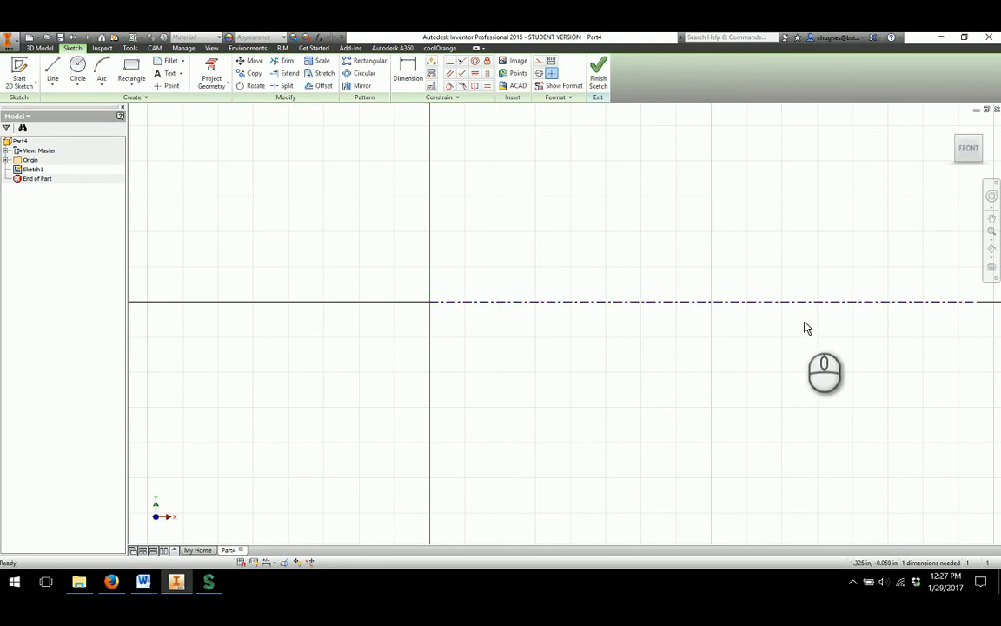
mouse_move(758, 356)
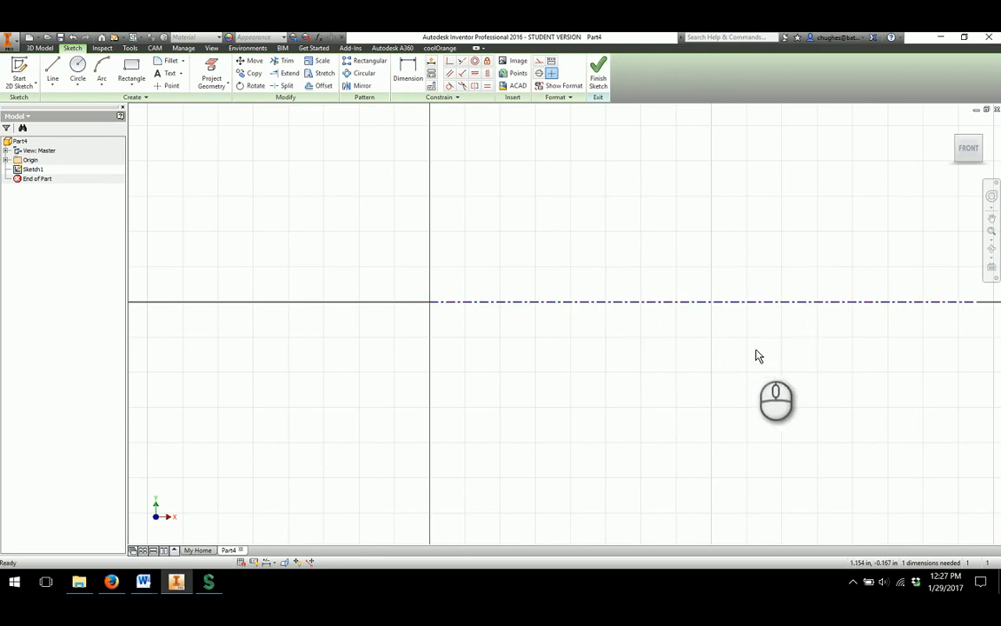
mouse_move(537, 315)
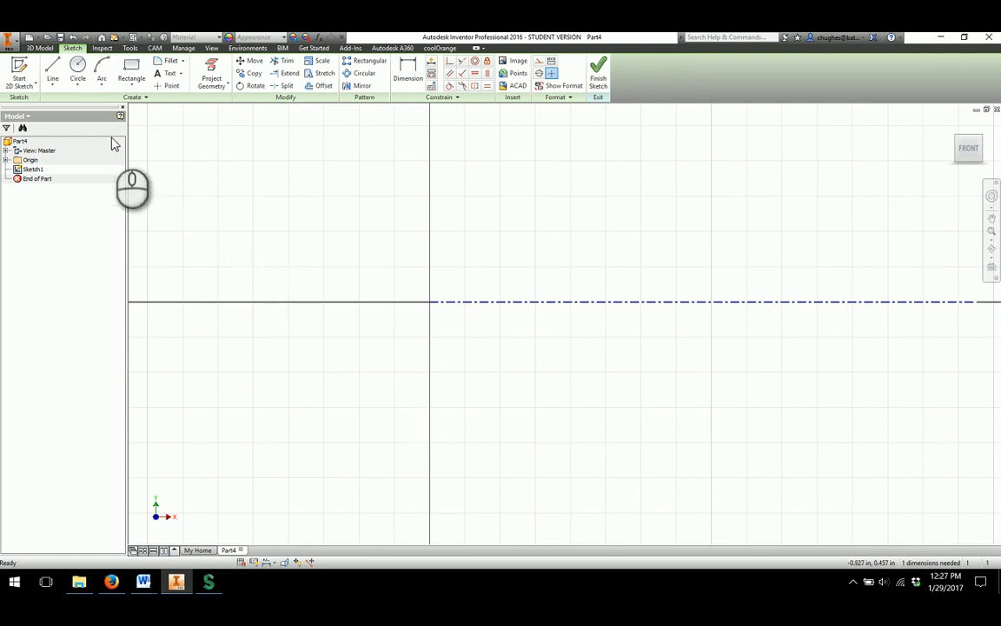
mouse_move(52, 68)
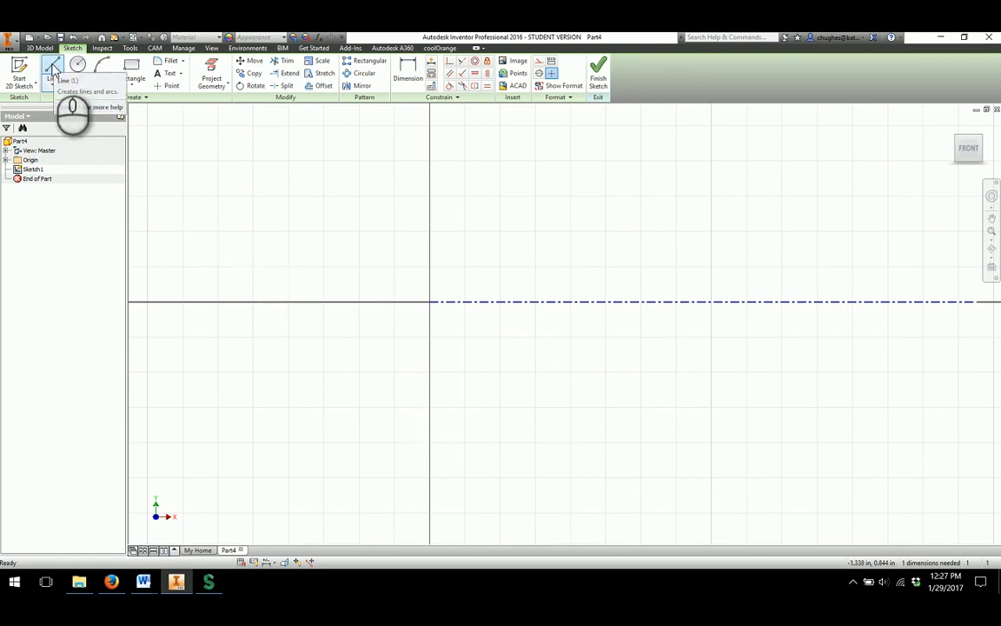
- Start the stepped profile with Line below the centerline, beginning on the vertical axis
click(52, 71)
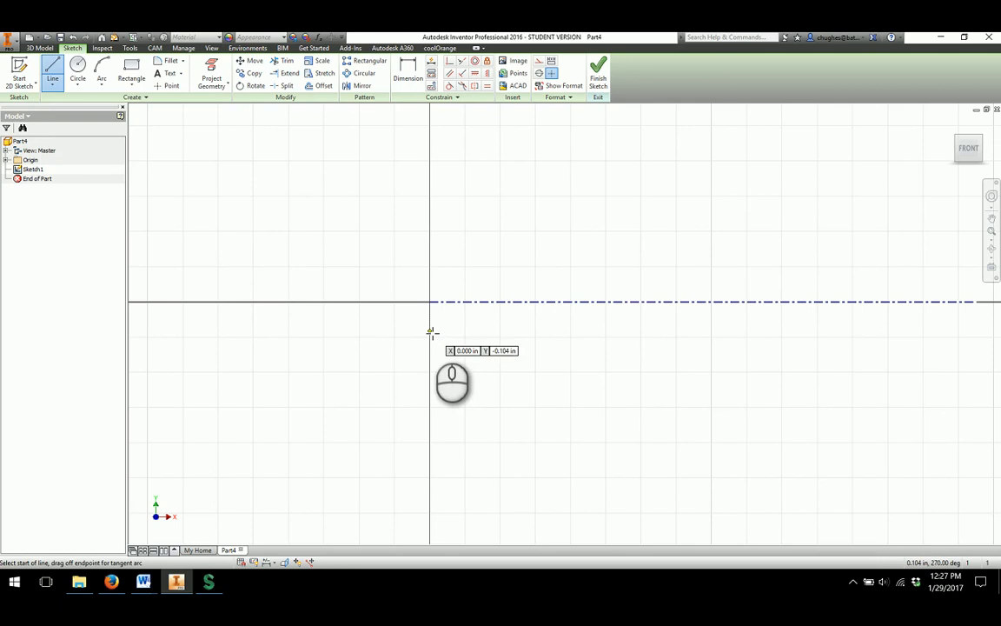
click(429, 329)
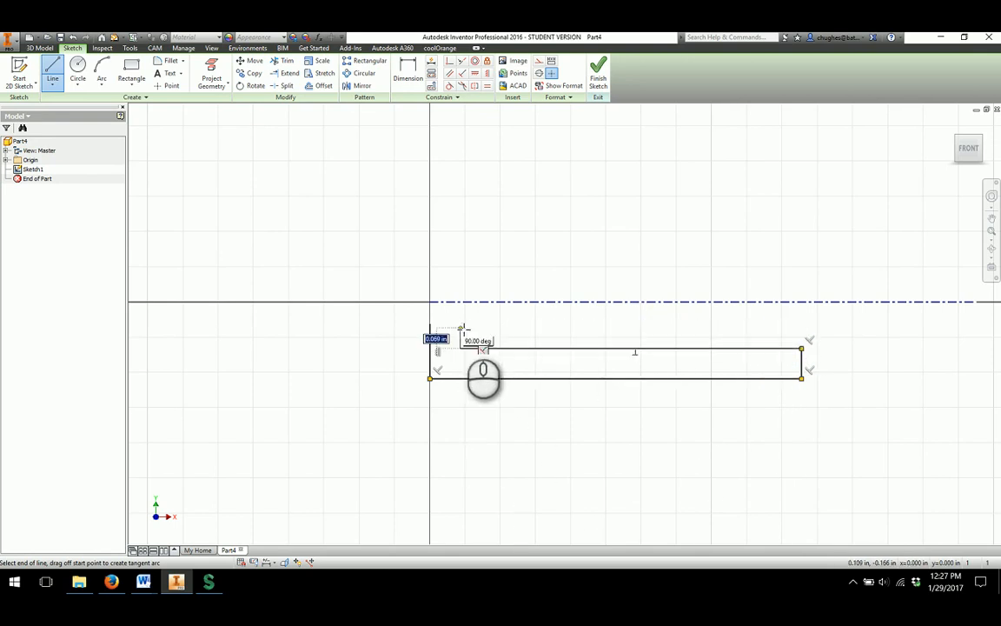
mouse_move(451, 373)
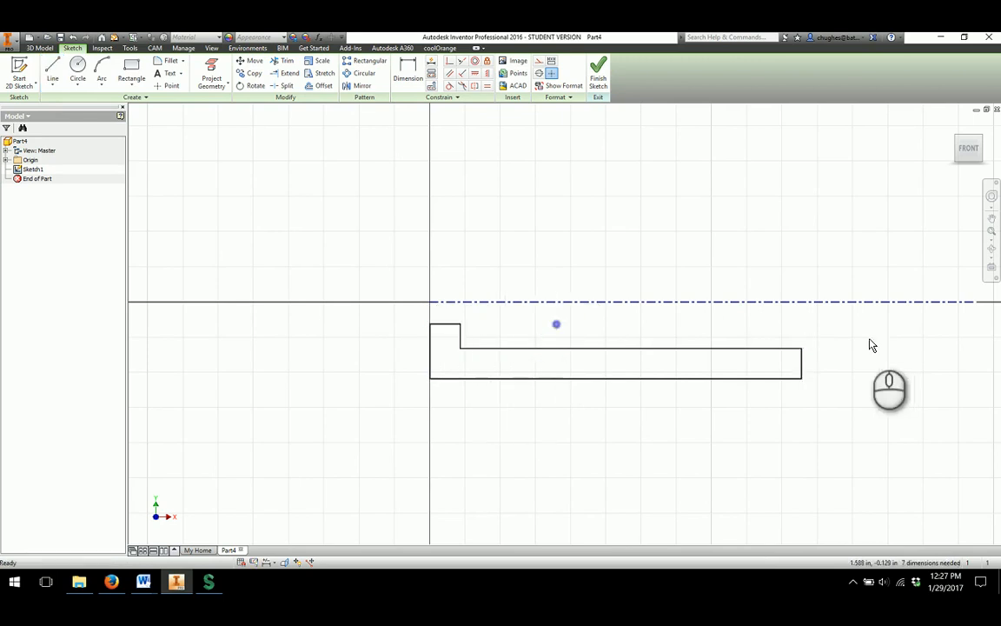
mouse_move(327, 384)
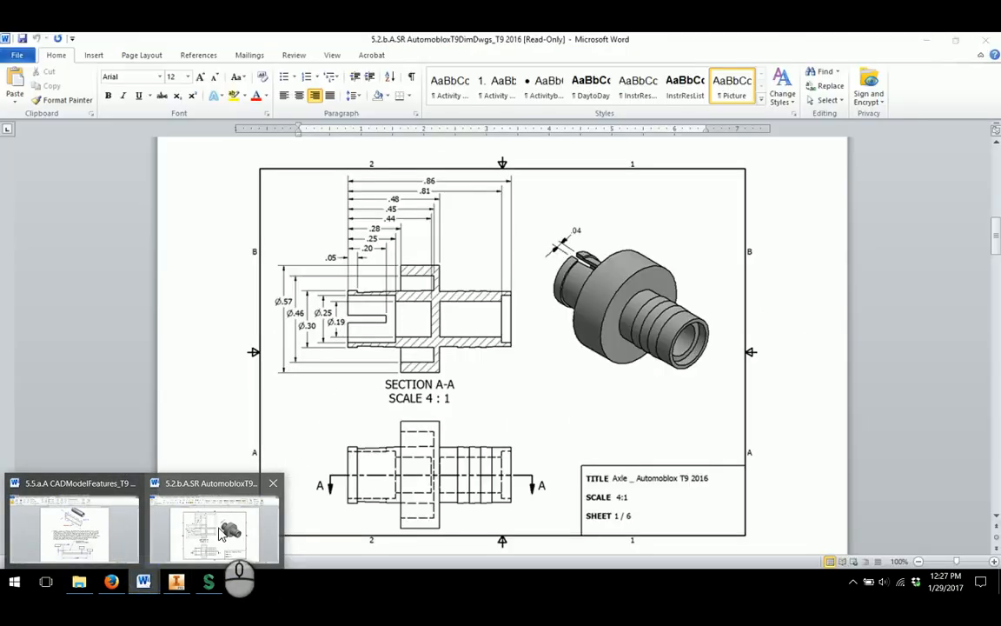
- Show the handout's dimensioned sleeve sketch with the .156 and 4.469 values in Word
click(73, 530)
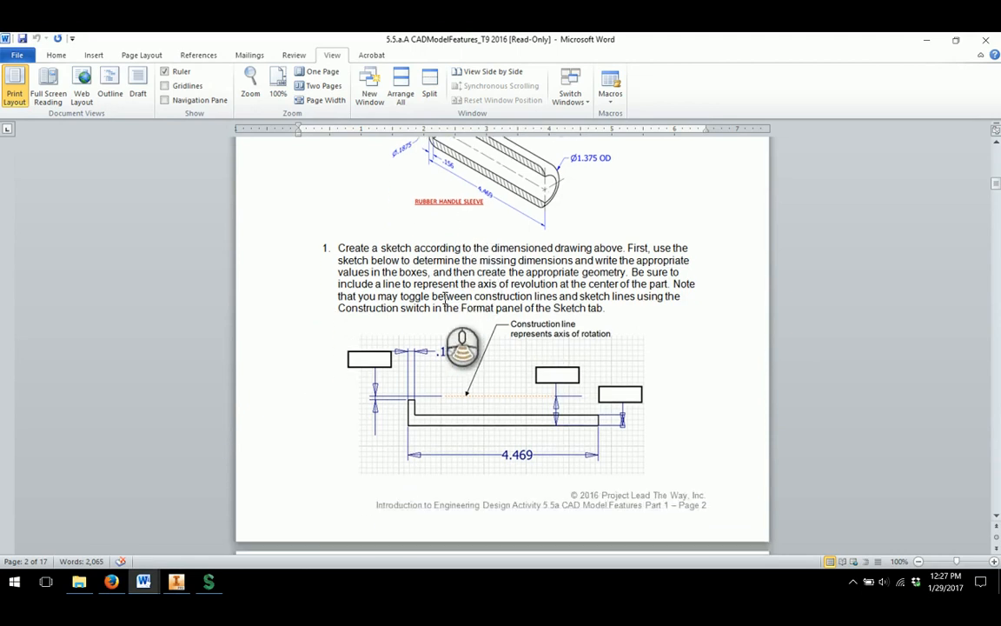
scroll(down, 3)
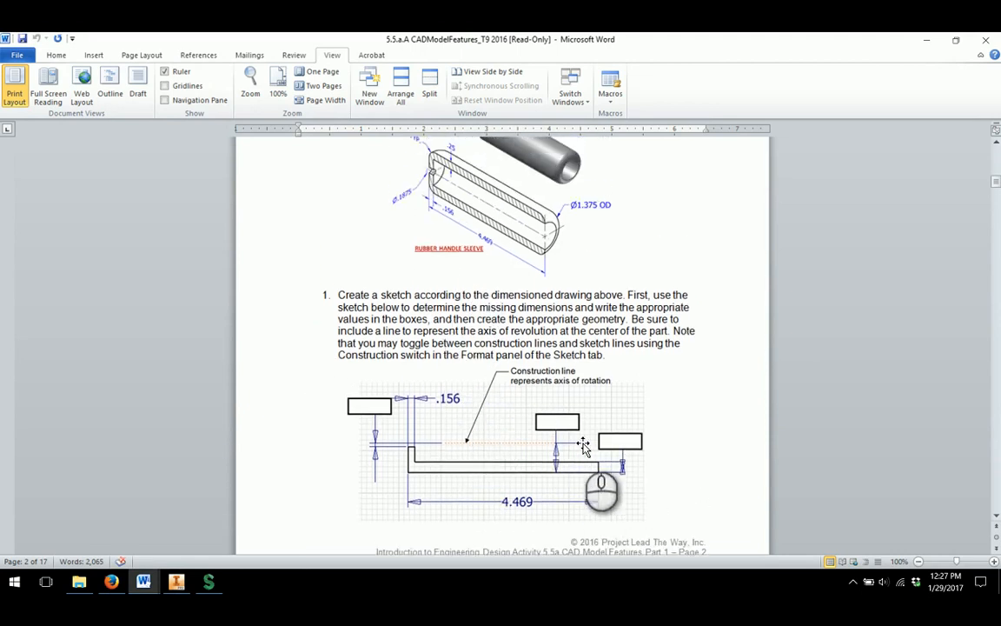
scroll(up, 3)
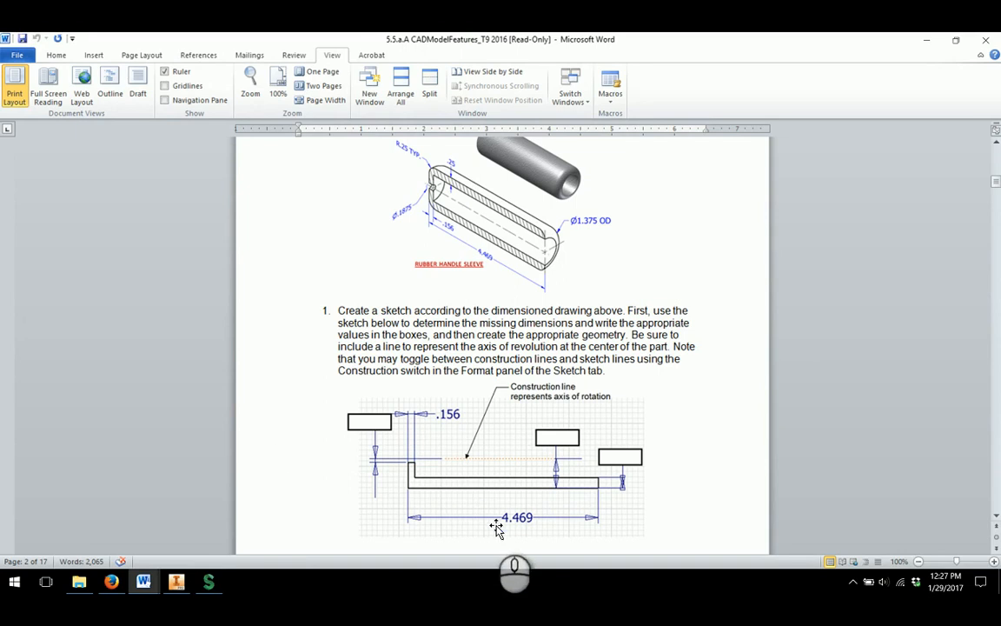
mouse_move(253, 547)
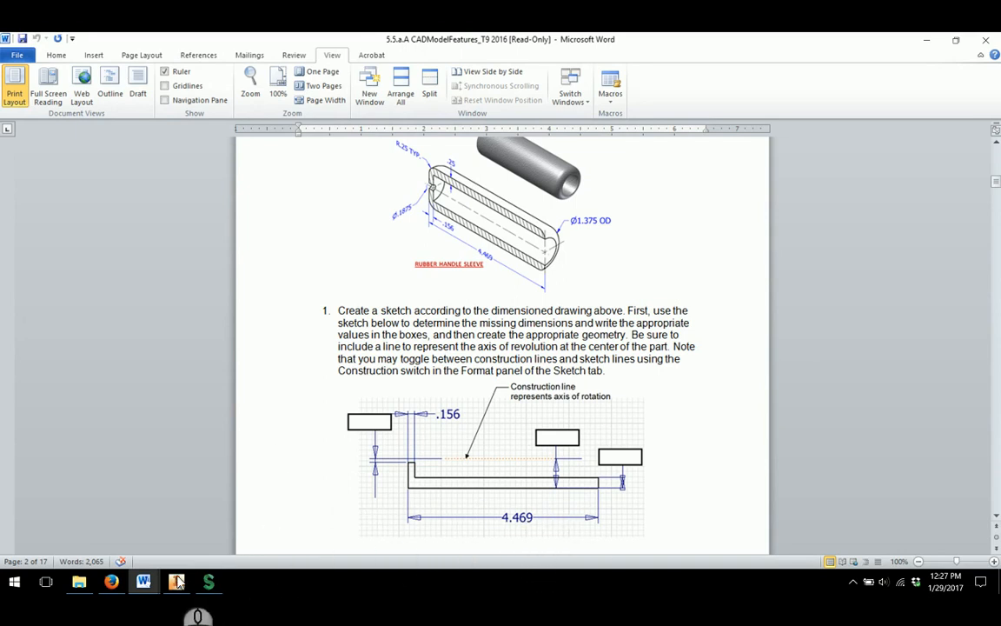
- Back in Inventor, dimension the profile's bottom line to a 4.469 overall length
click(176, 581)
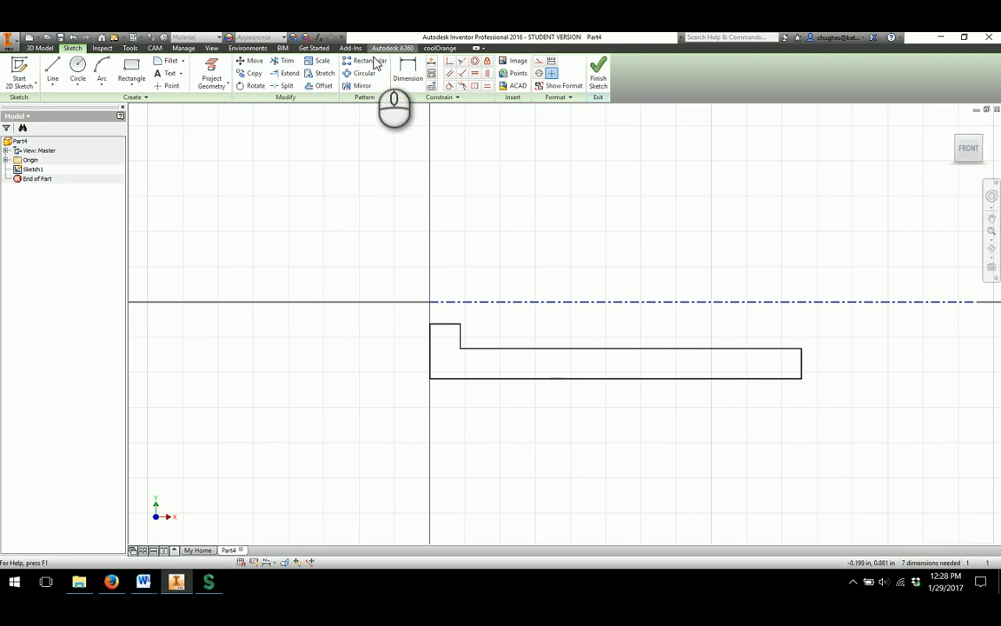
click(408, 69)
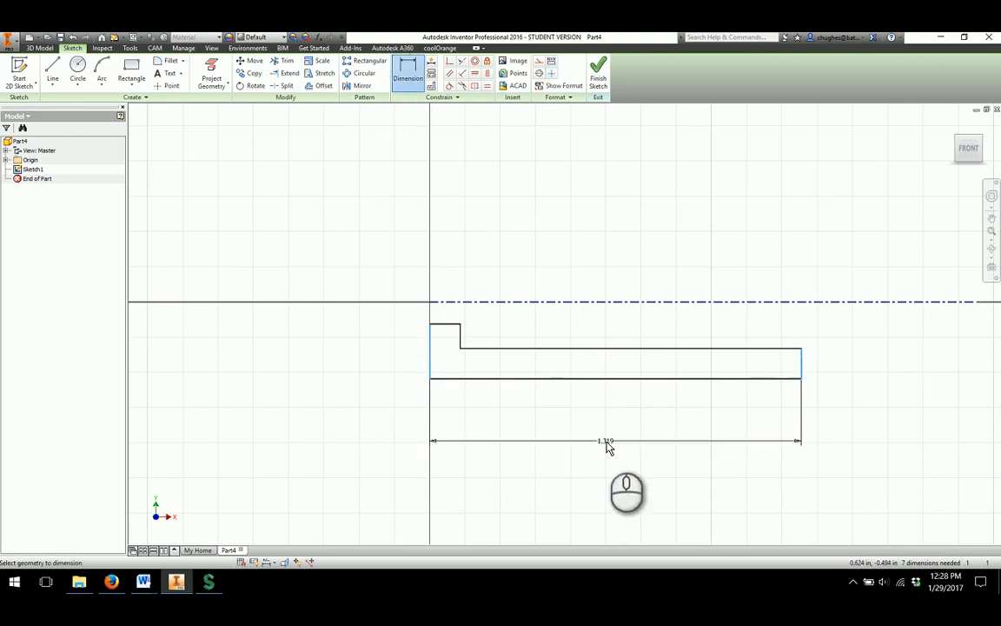
click(609, 450)
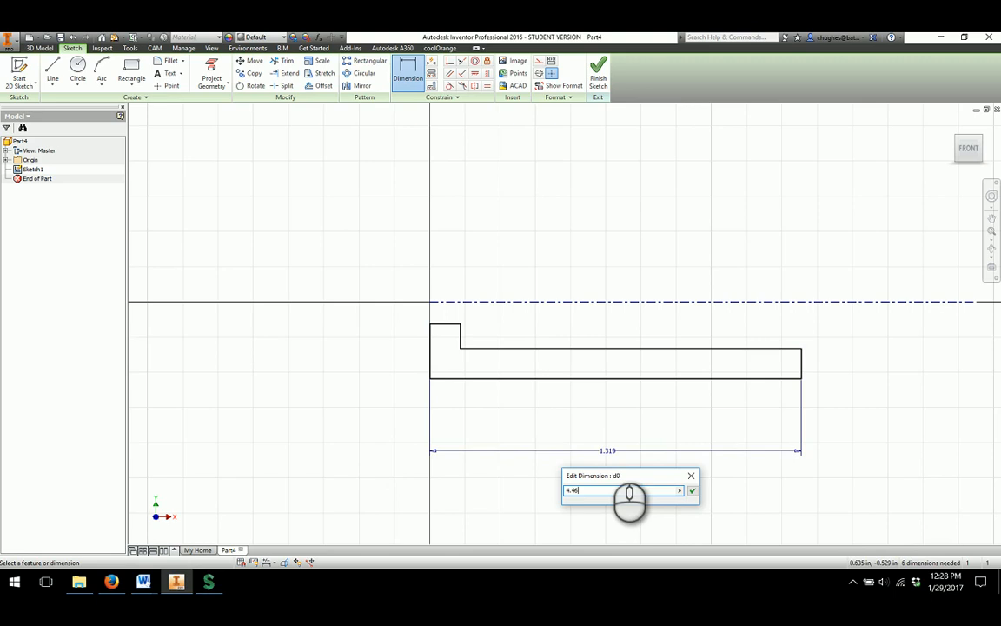
click(692, 490)
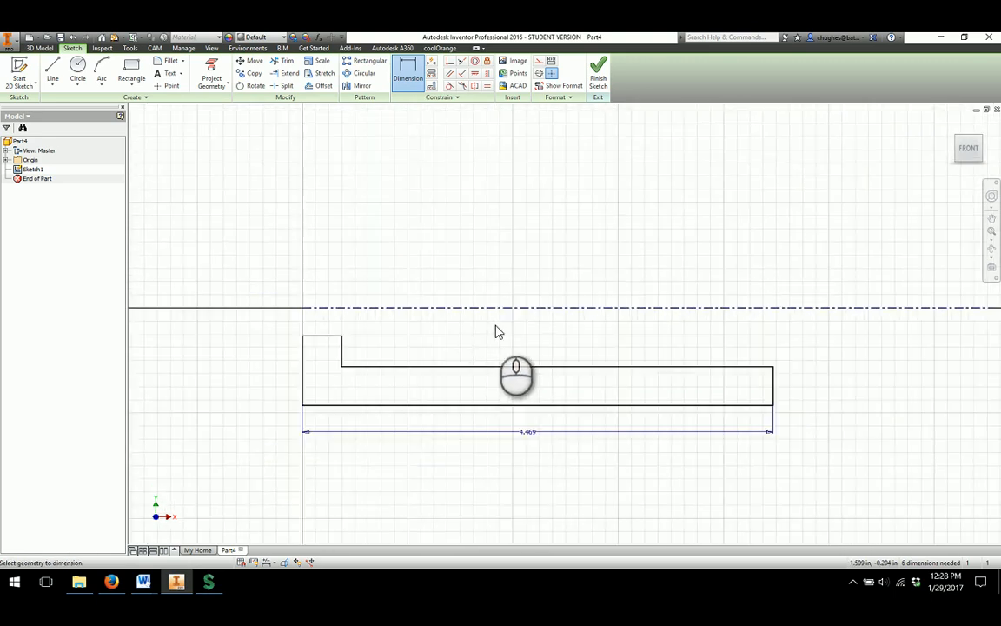
mouse_move(547, 383)
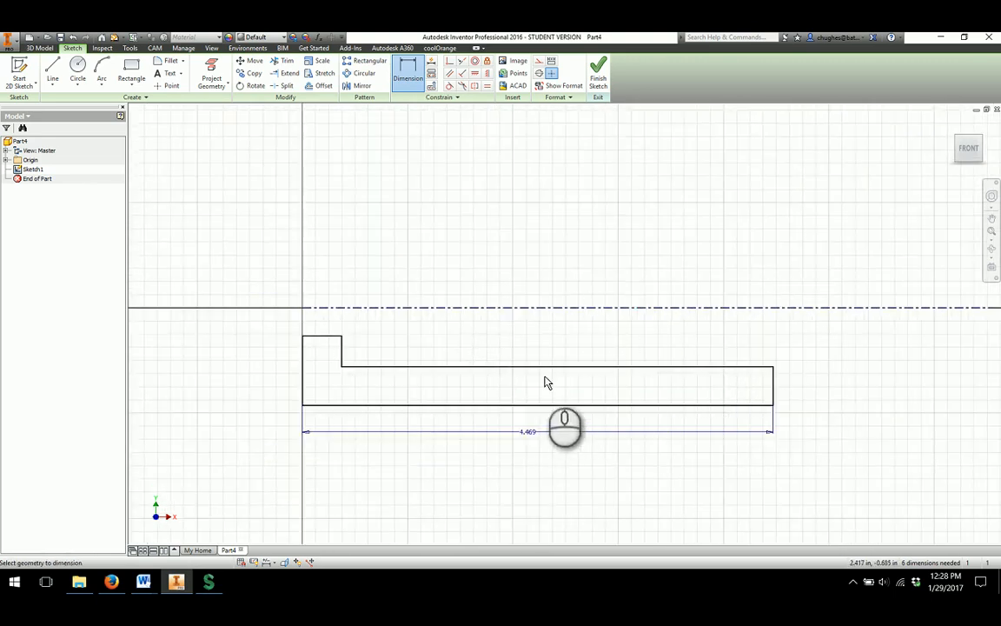
mouse_move(361, 377)
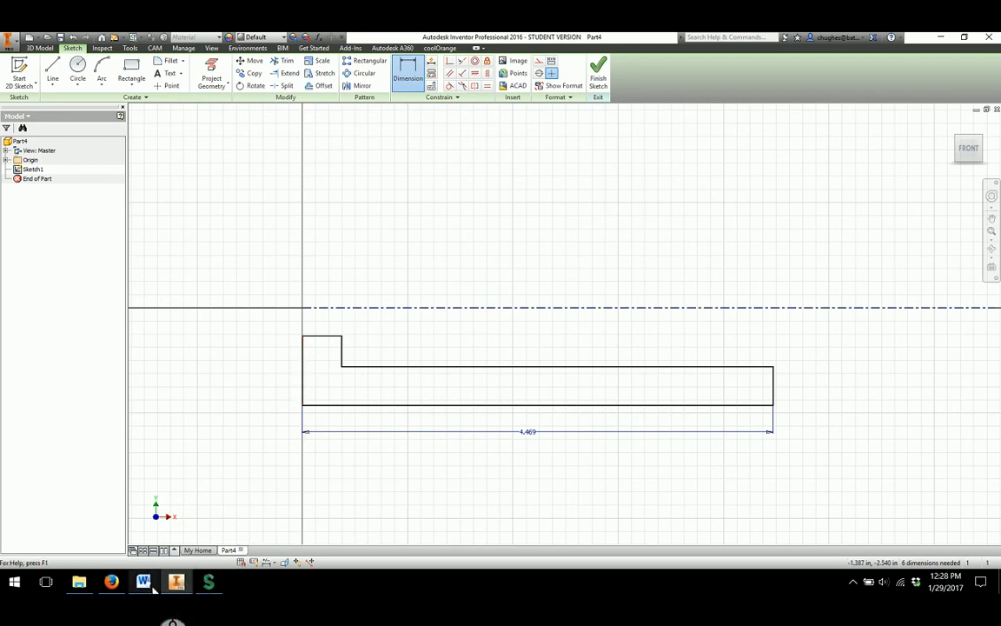
- Dimension the step's short top edge to a .156 width
click(143, 581)
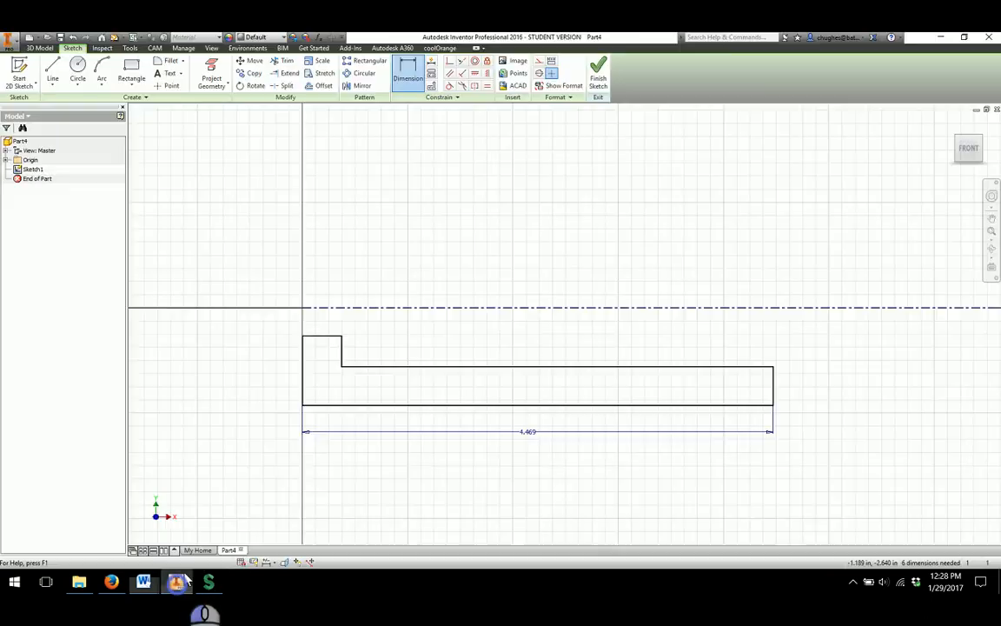
click(323, 333)
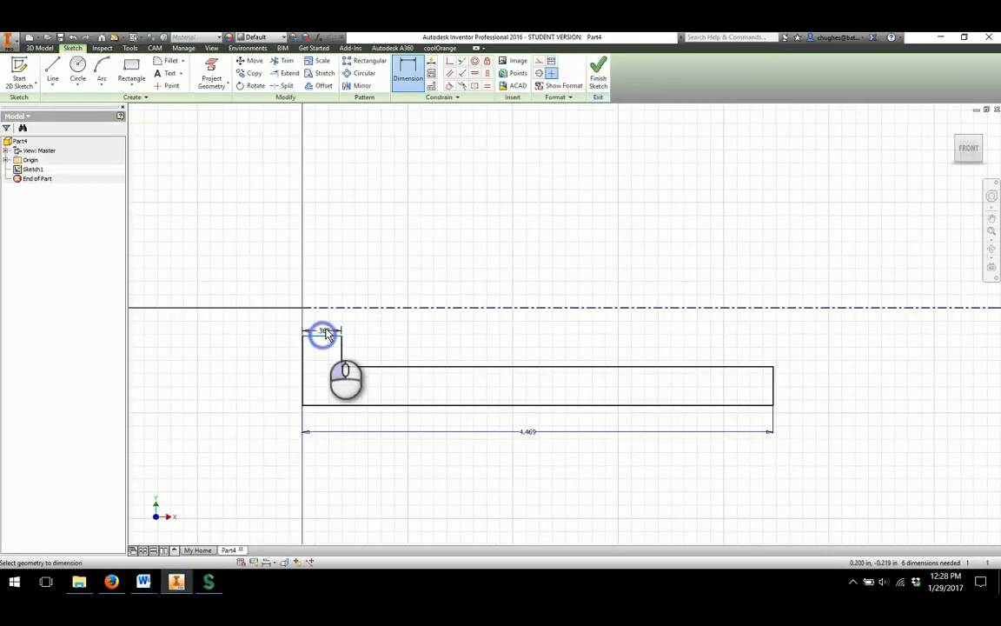
click(323, 333)
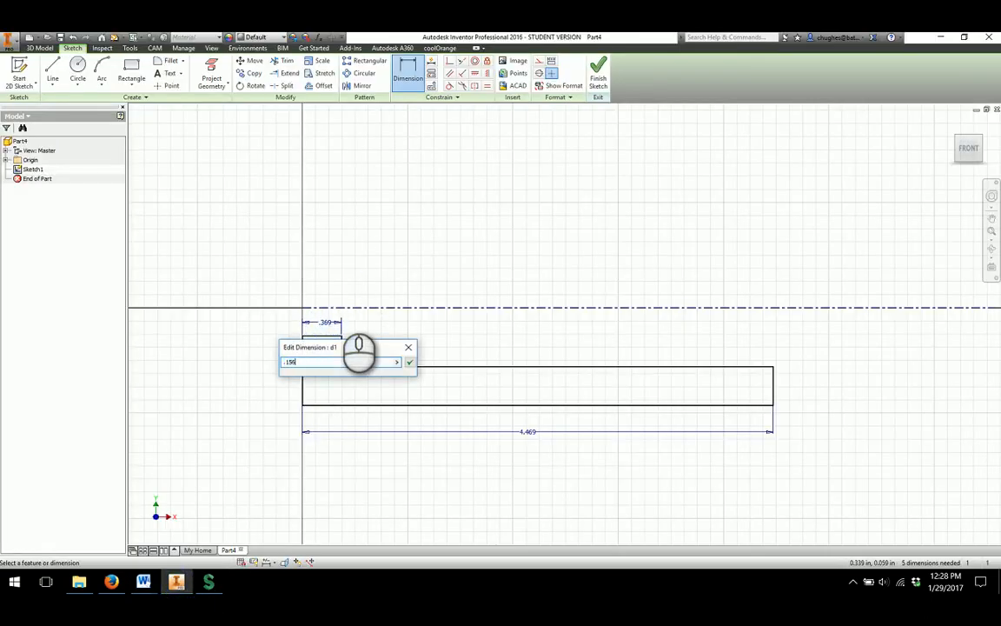
click(408, 362)
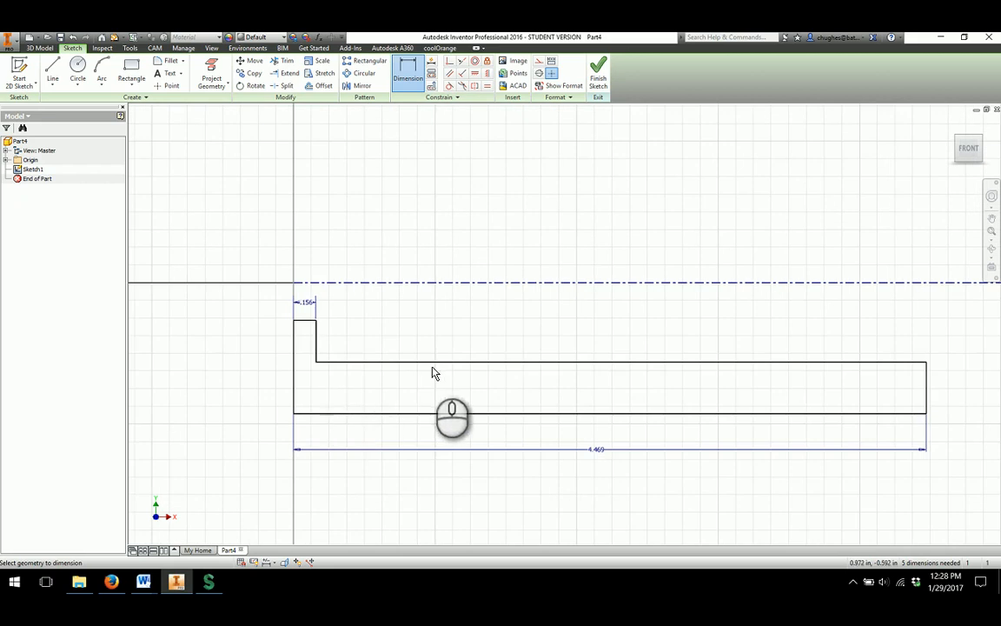
mouse_move(143, 581)
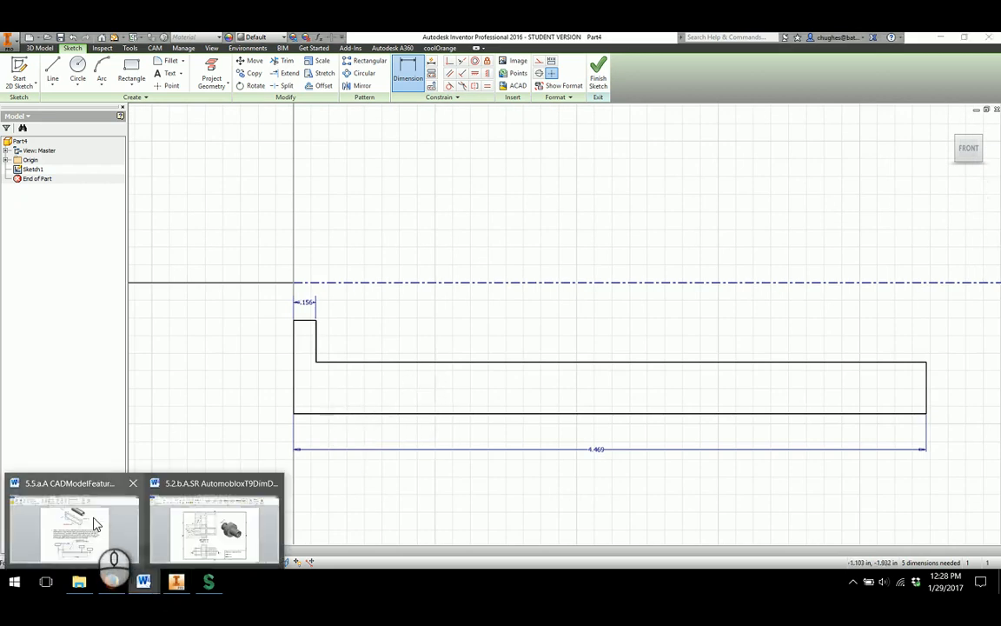
click(74, 530)
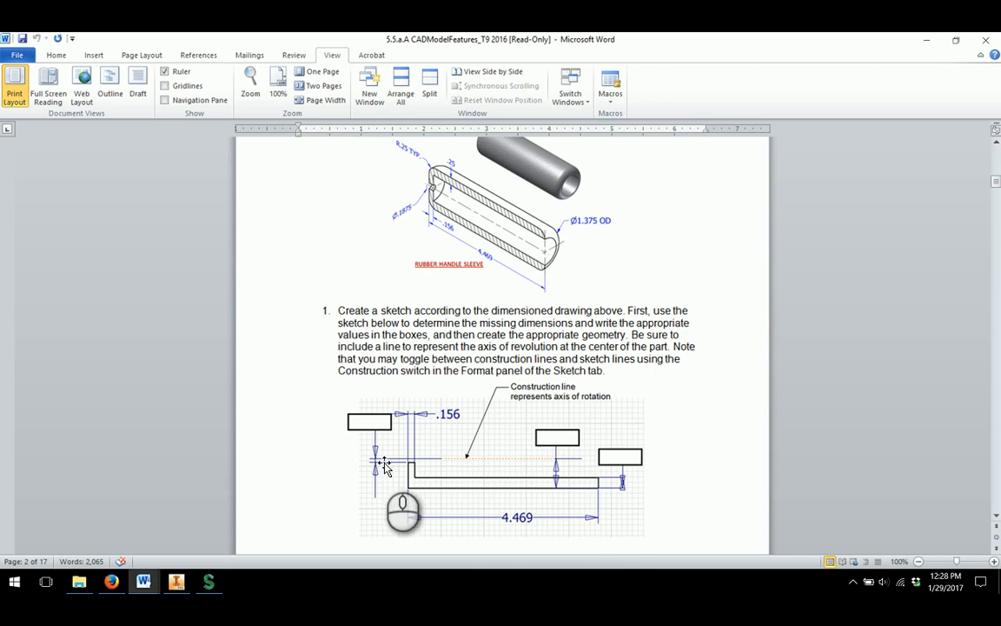
scroll(down, 3)
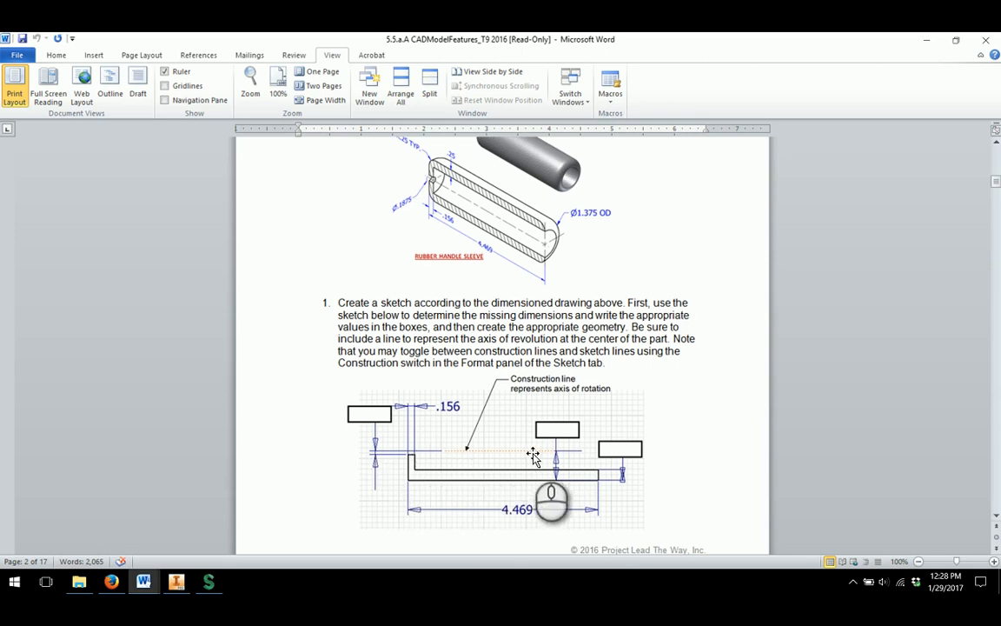
mouse_move(488, 420)
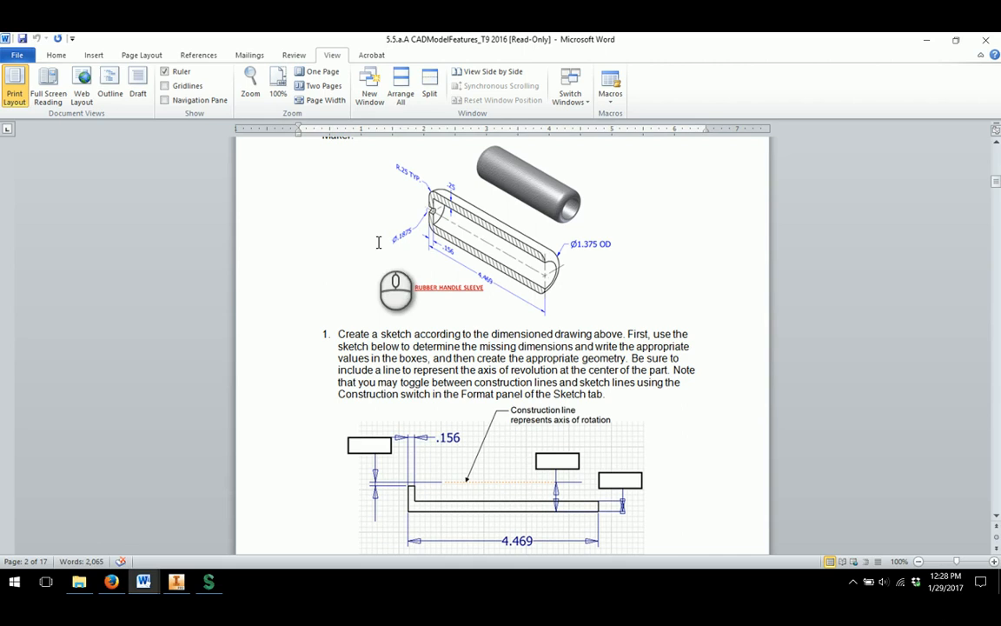
mouse_move(422, 242)
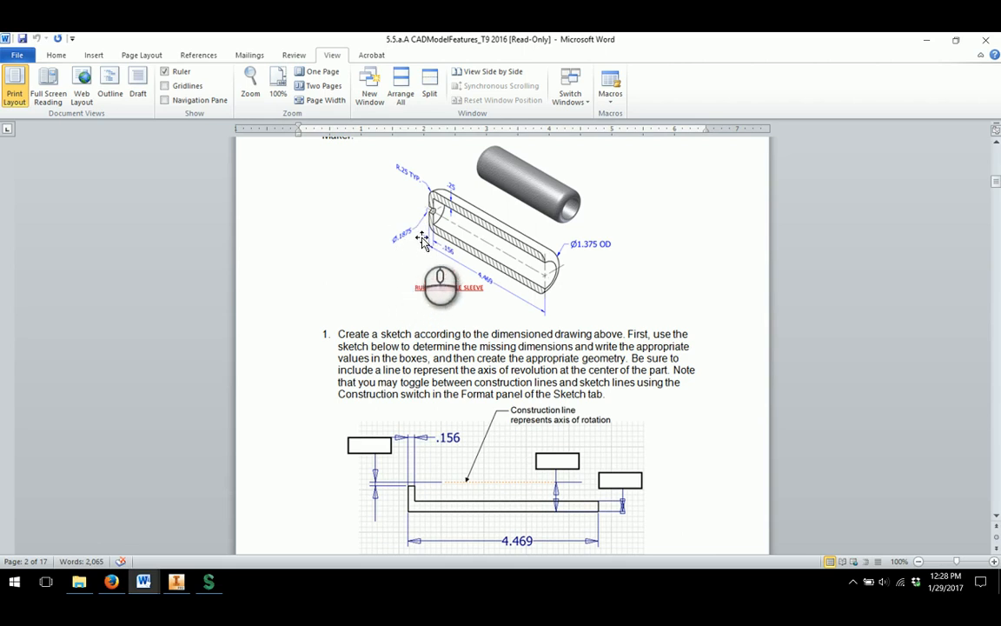
mouse_move(417, 246)
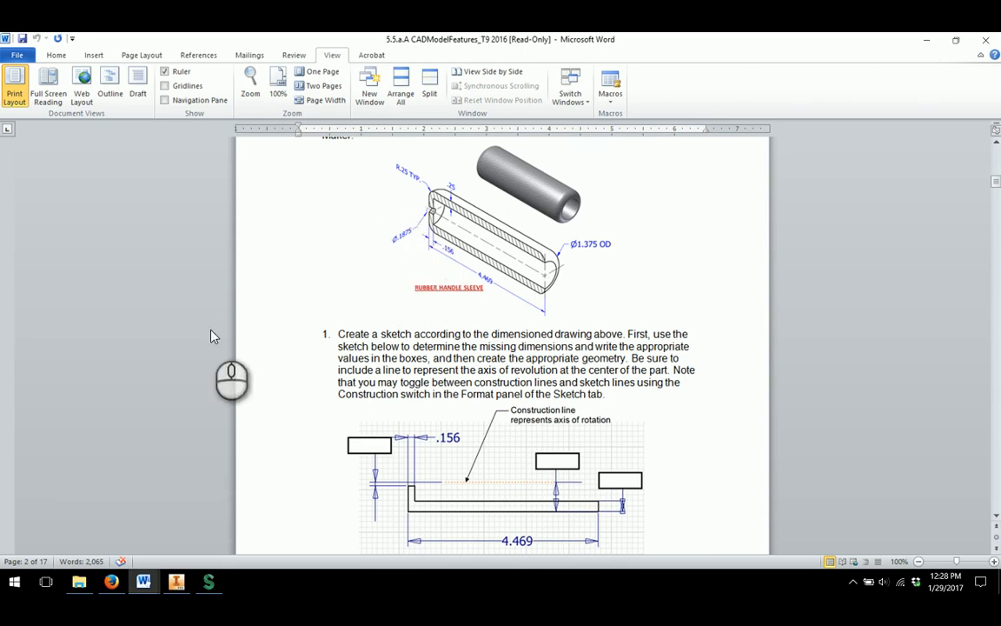
mouse_move(437, 219)
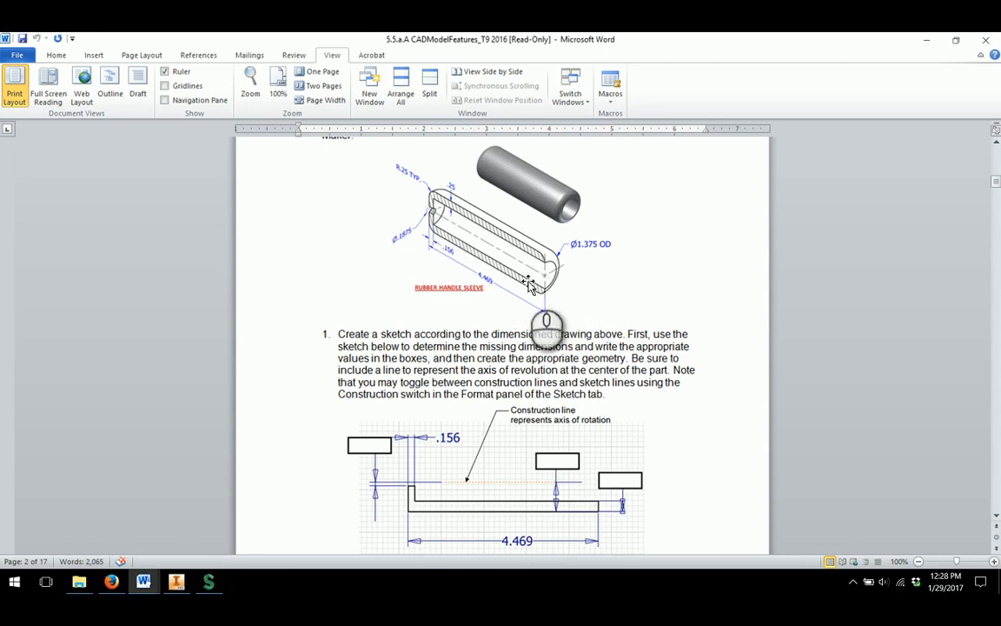
mouse_move(434, 221)
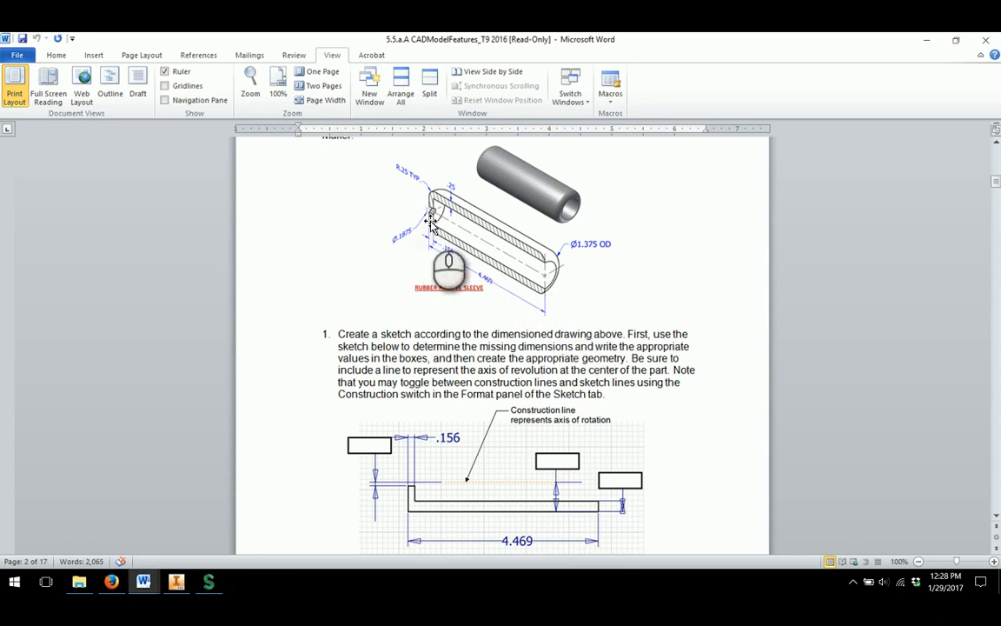
mouse_move(346, 378)
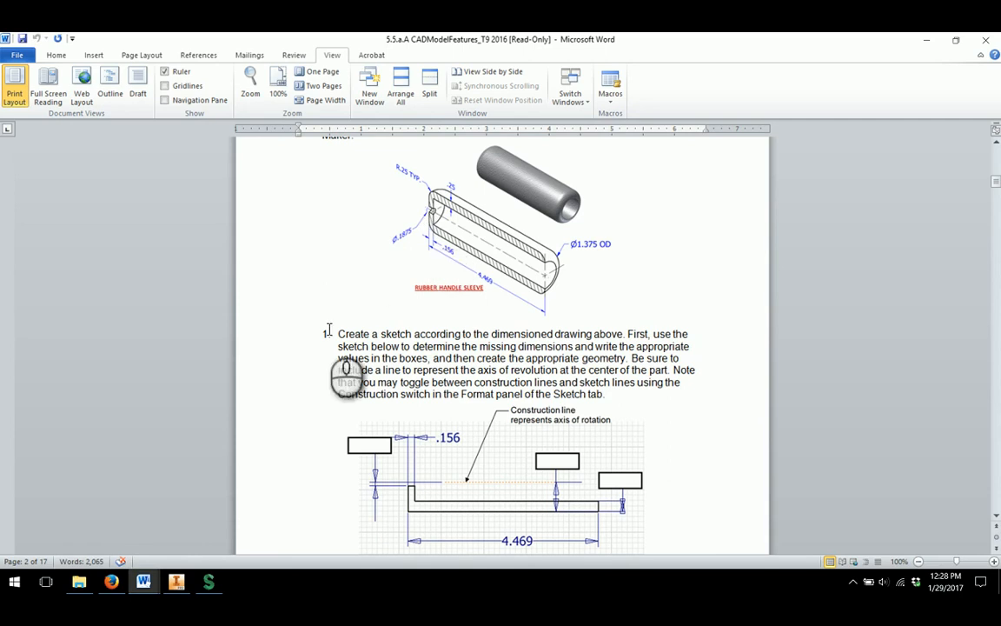
- Dimension the left lip edge to a .188 diameter from the centerline
click(177, 581)
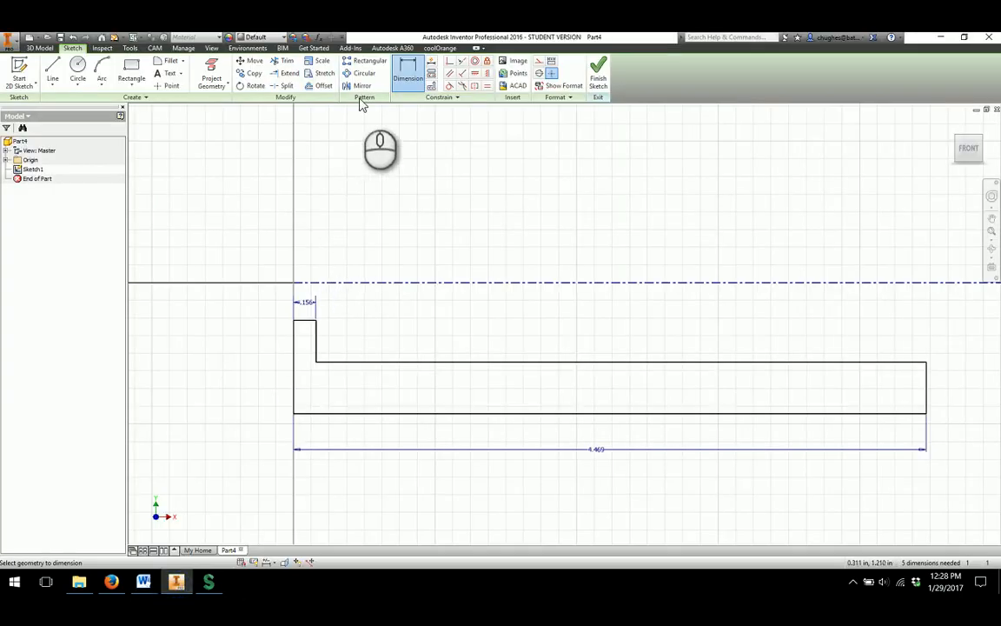
mouse_move(308, 322)
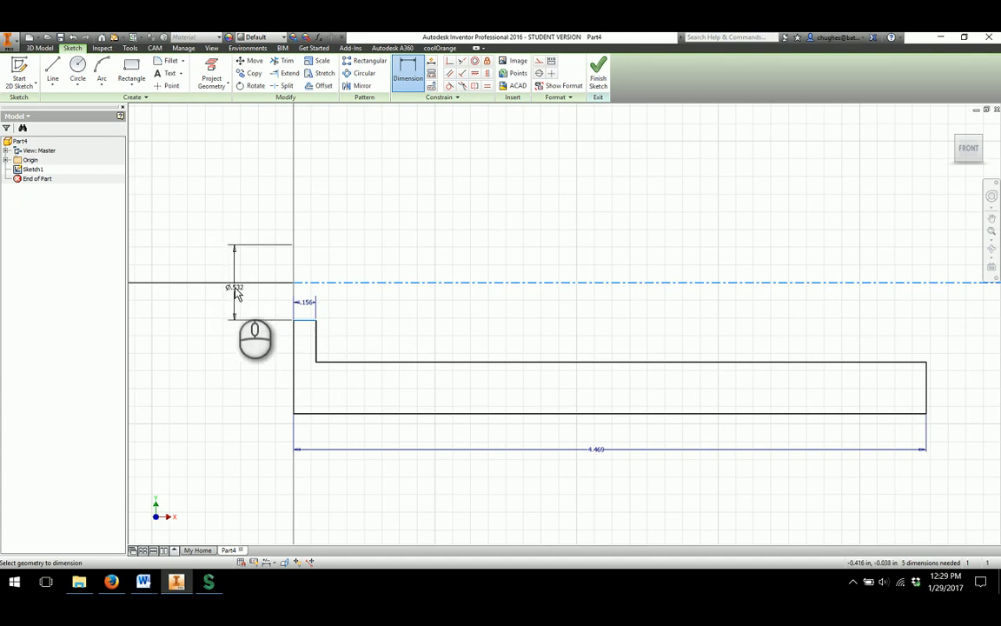
mouse_move(233, 303)
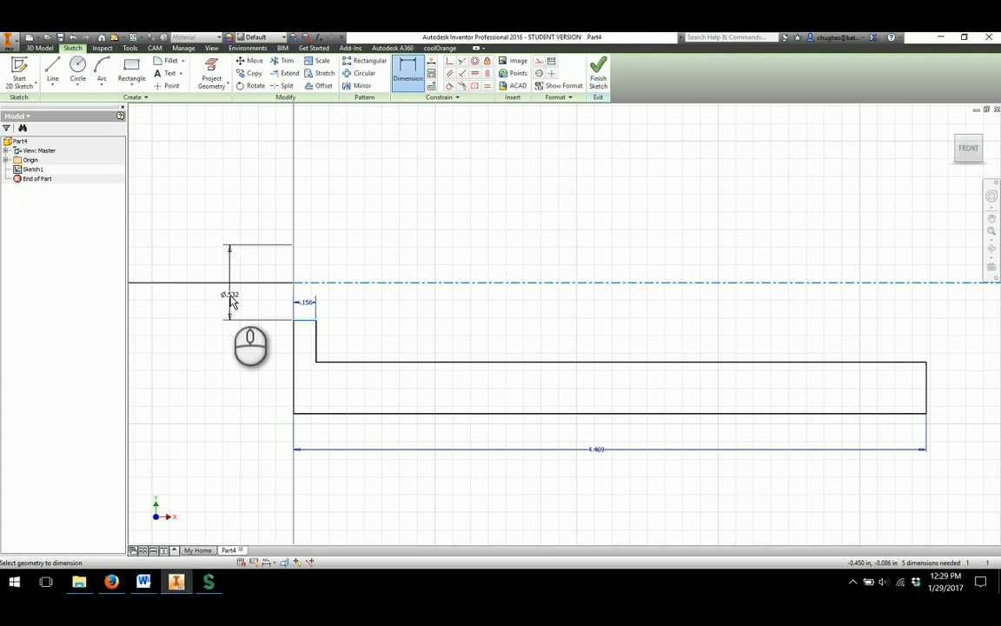
click(230, 294)
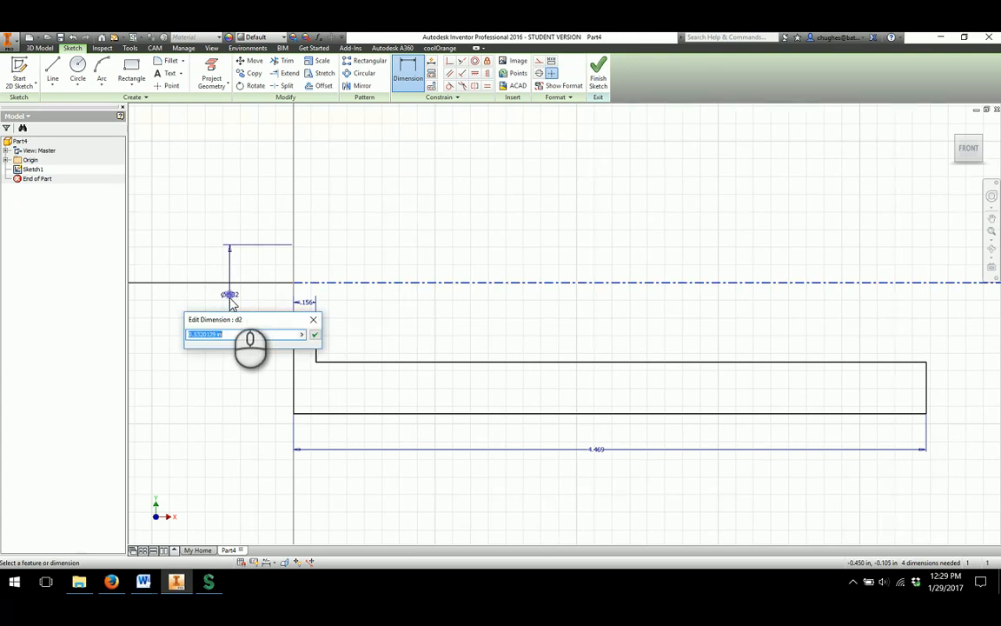
text(.187)
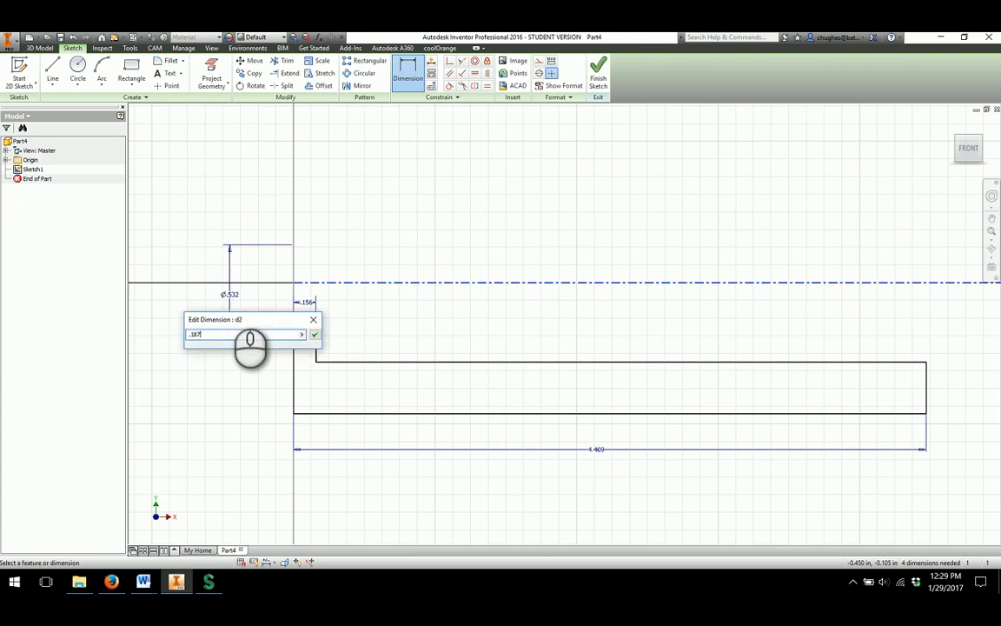
click(313, 334)
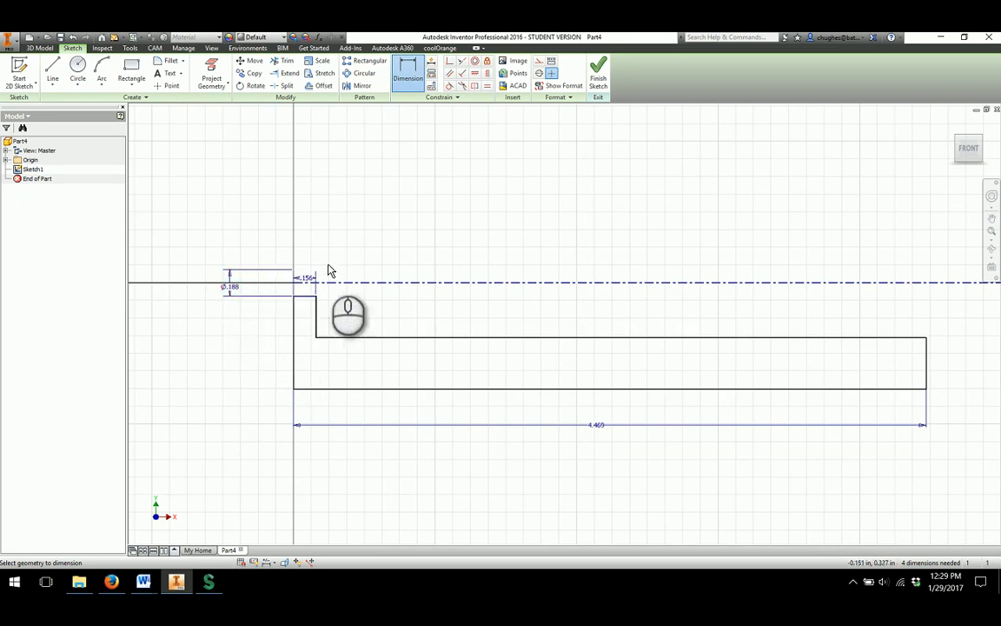
mouse_move(306, 302)
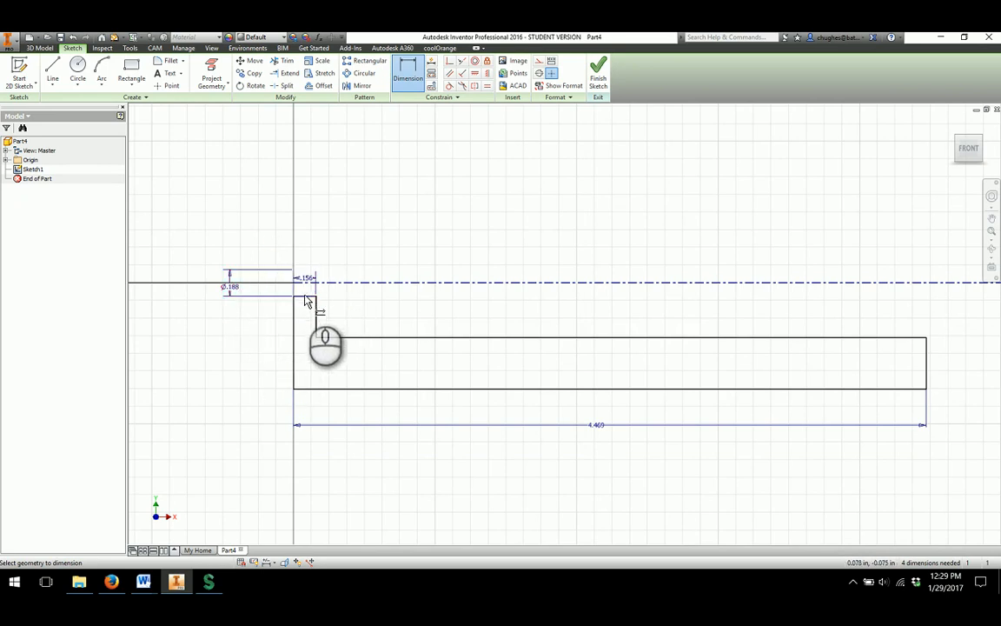
mouse_move(297, 267)
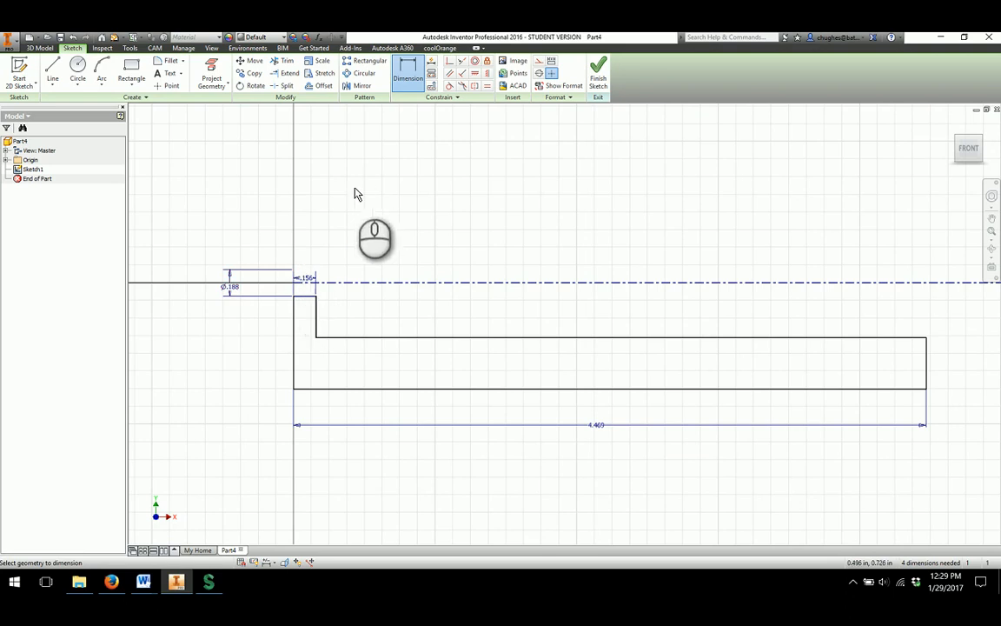
mouse_move(324, 408)
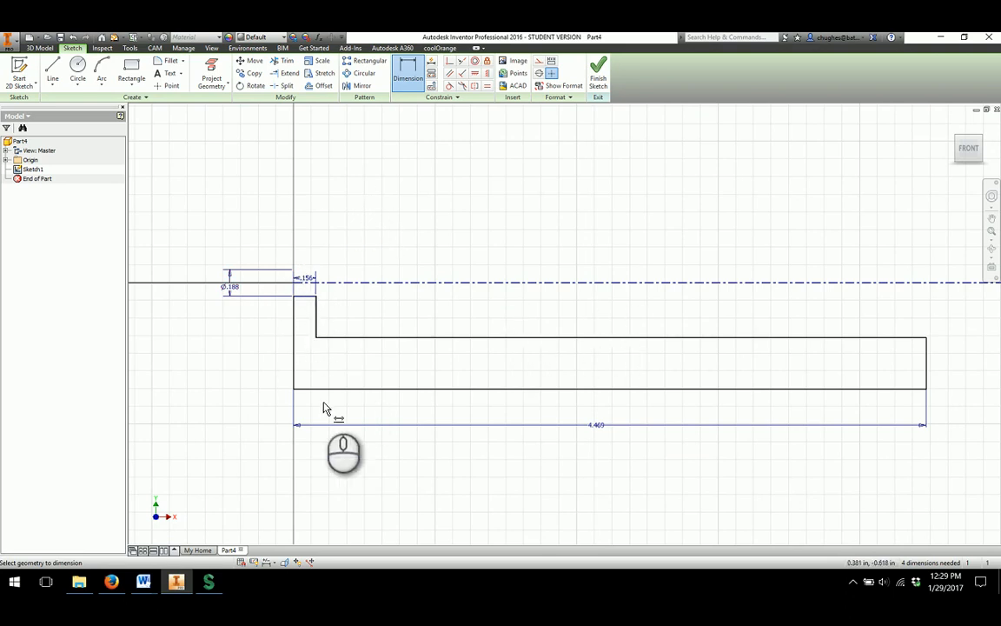
click(142, 581)
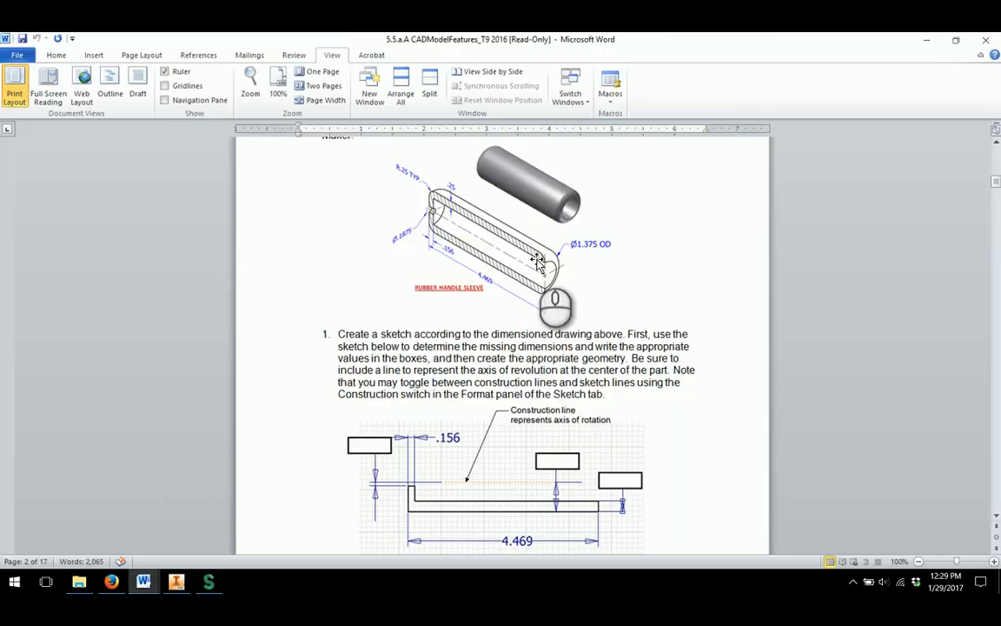
mouse_move(556, 265)
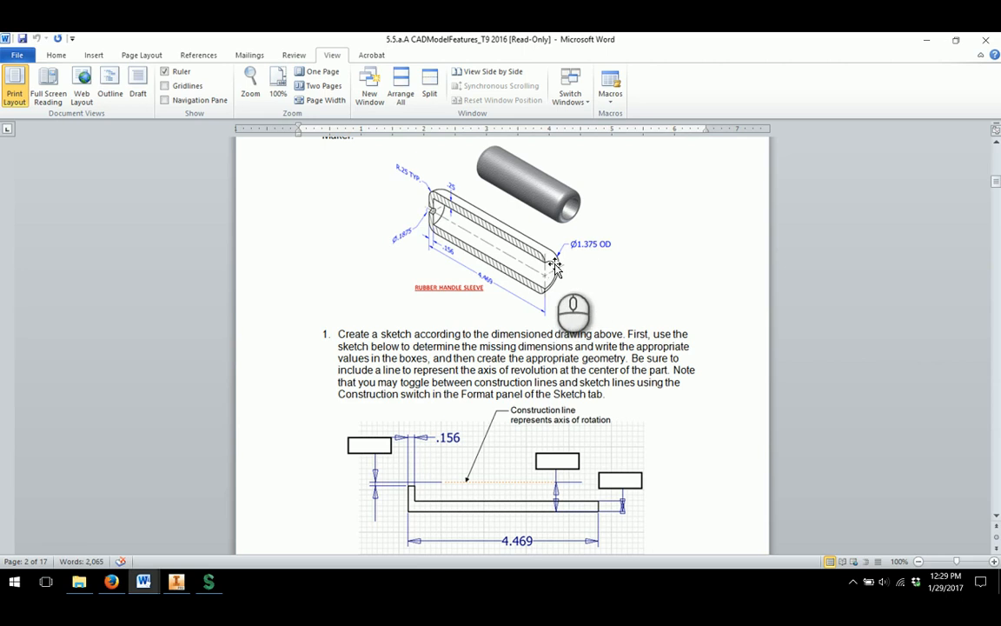
mouse_move(603, 263)
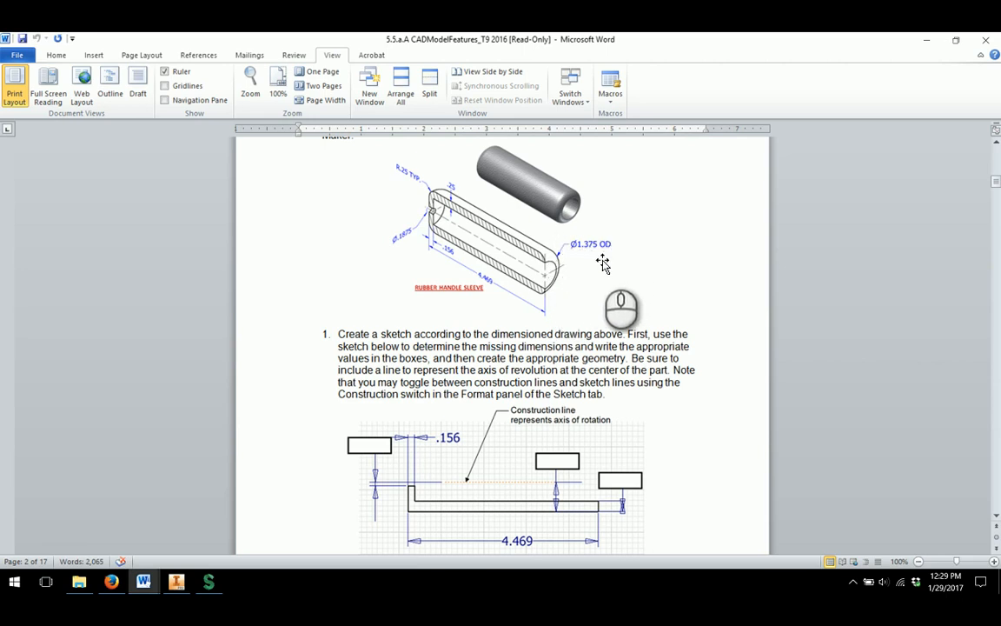
mouse_move(580, 256)
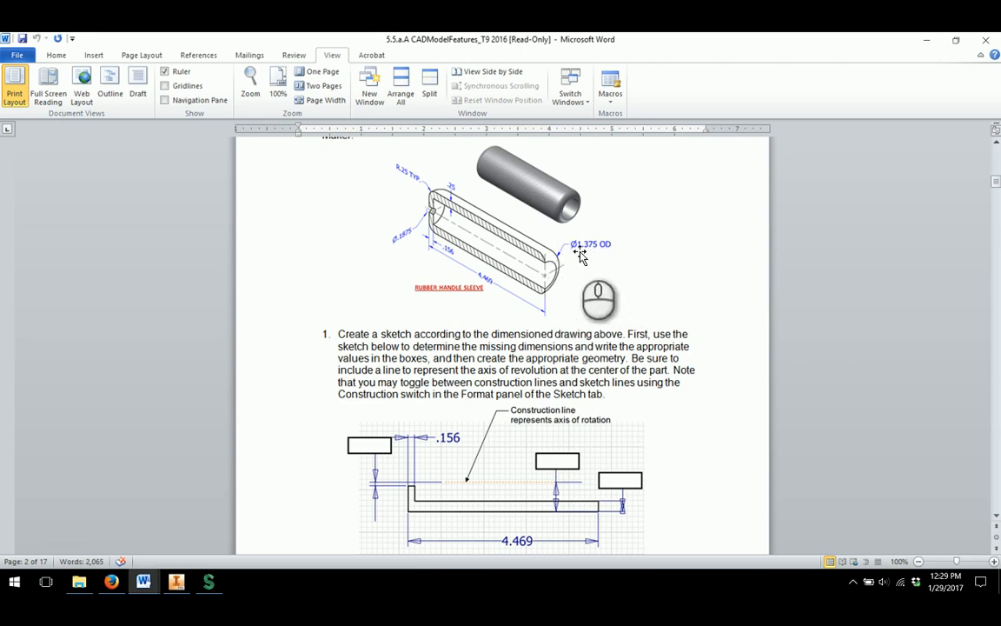
mouse_move(194, 471)
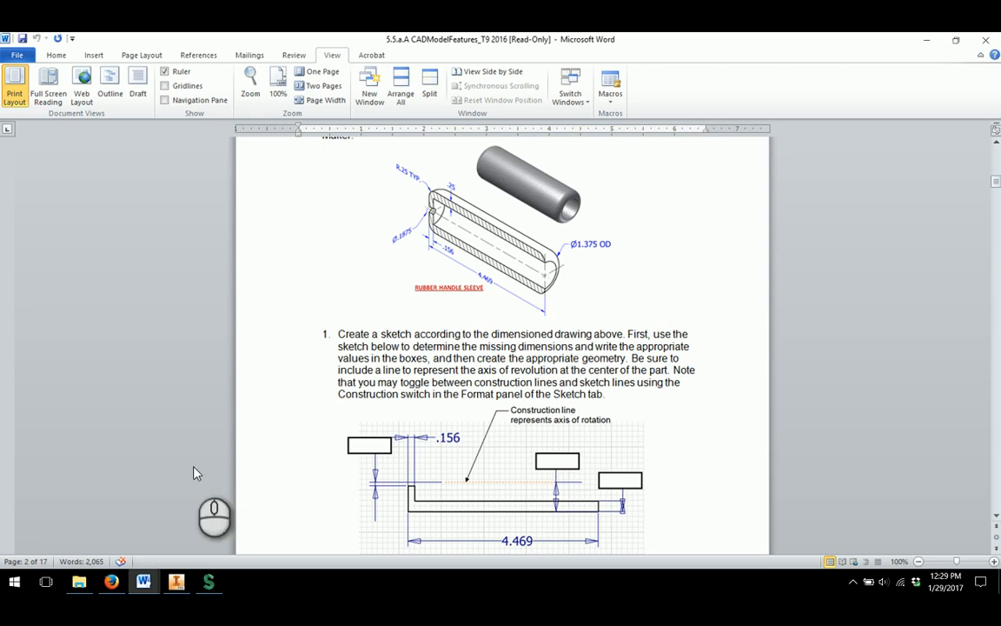
click(176, 581)
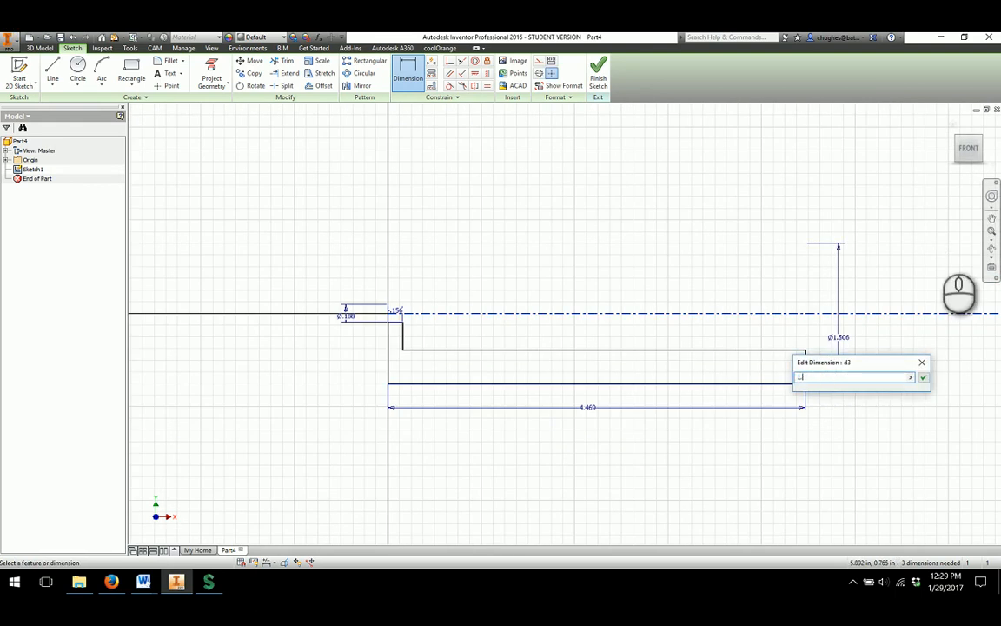
- Set the outer diameter dimension to 1.375 and the right end wall thickness to .250
click(923, 377)
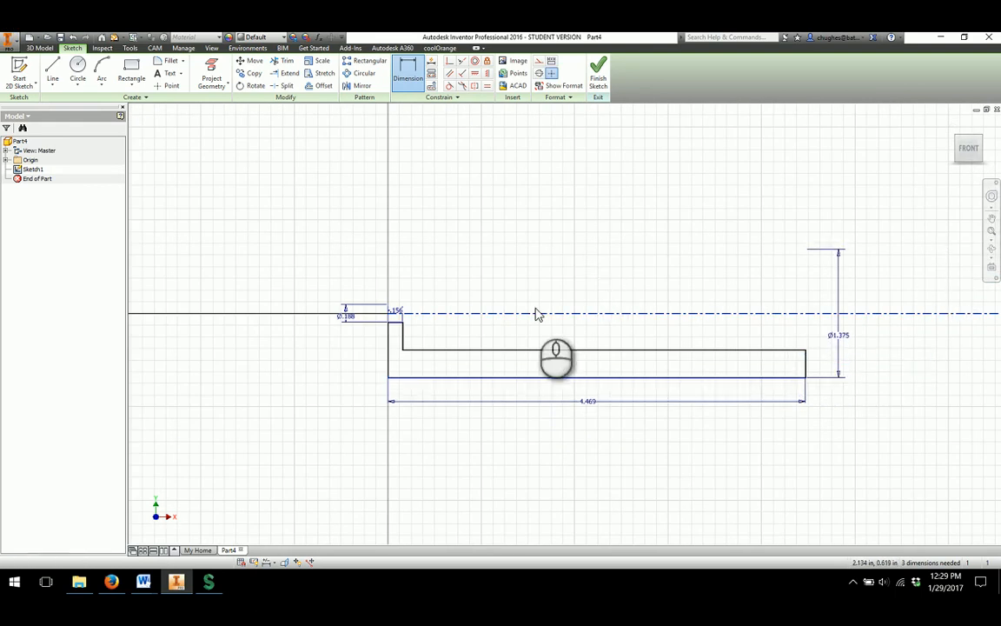
click(143, 580)
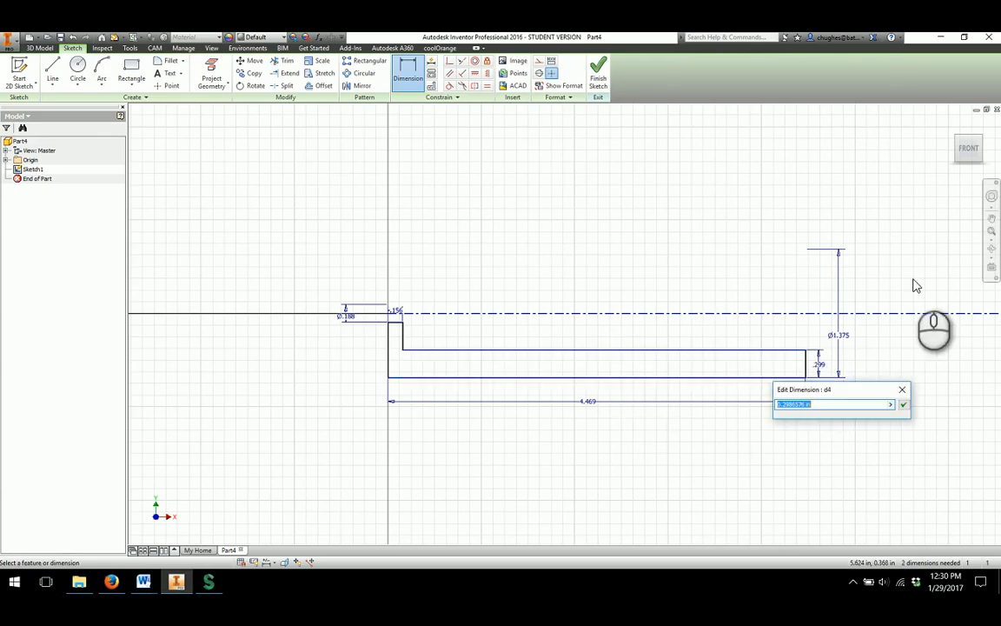
click(902, 404)
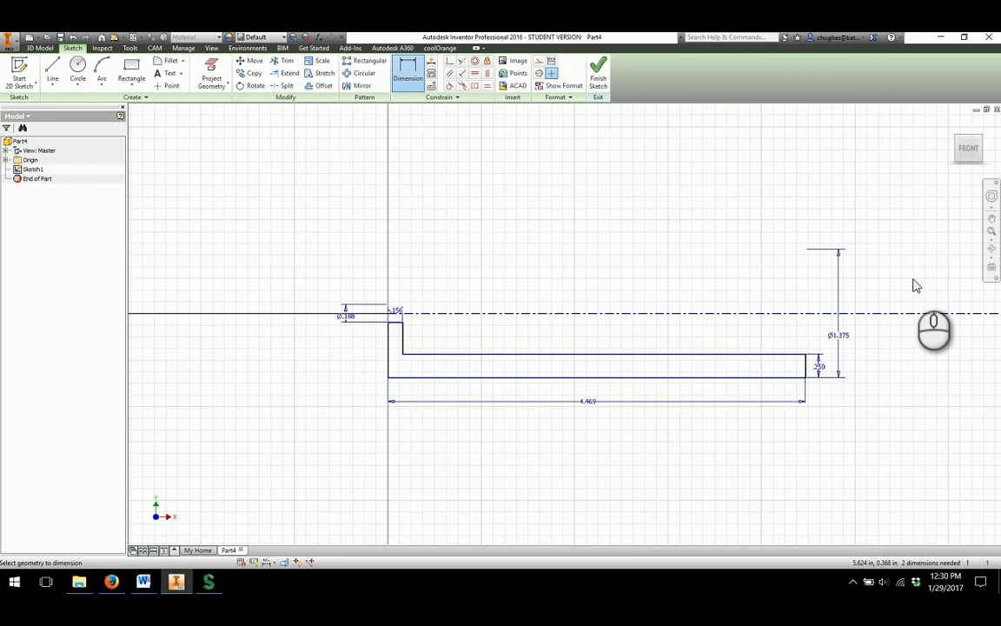
mouse_move(447, 351)
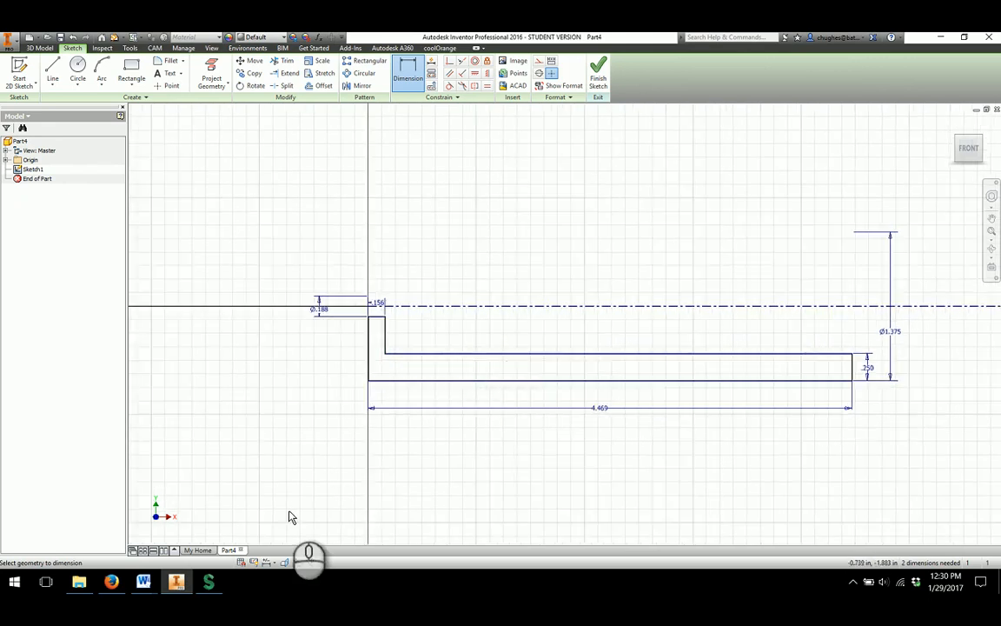
click(142, 581)
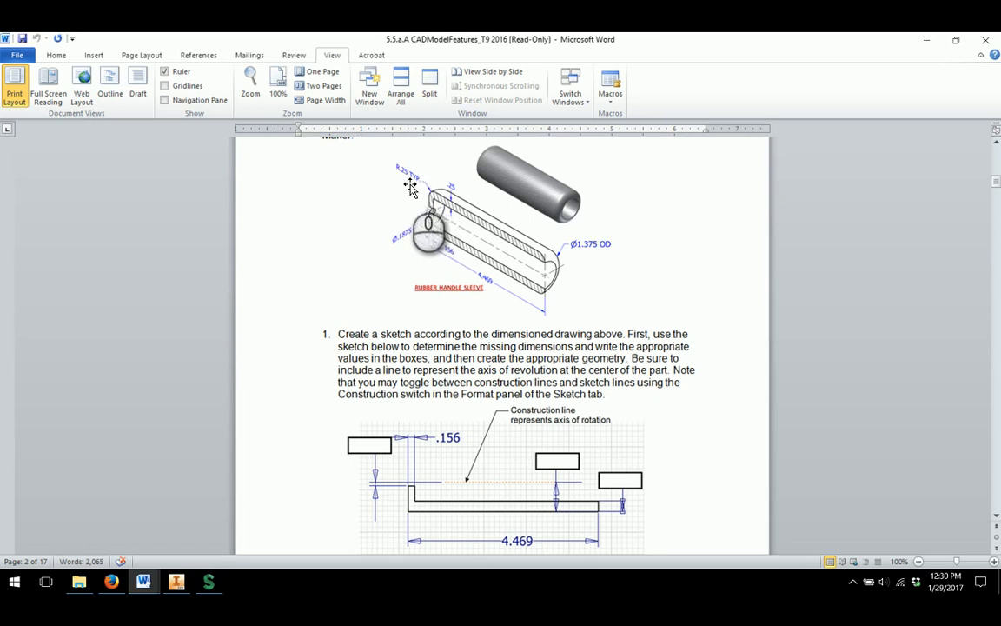
mouse_move(419, 192)
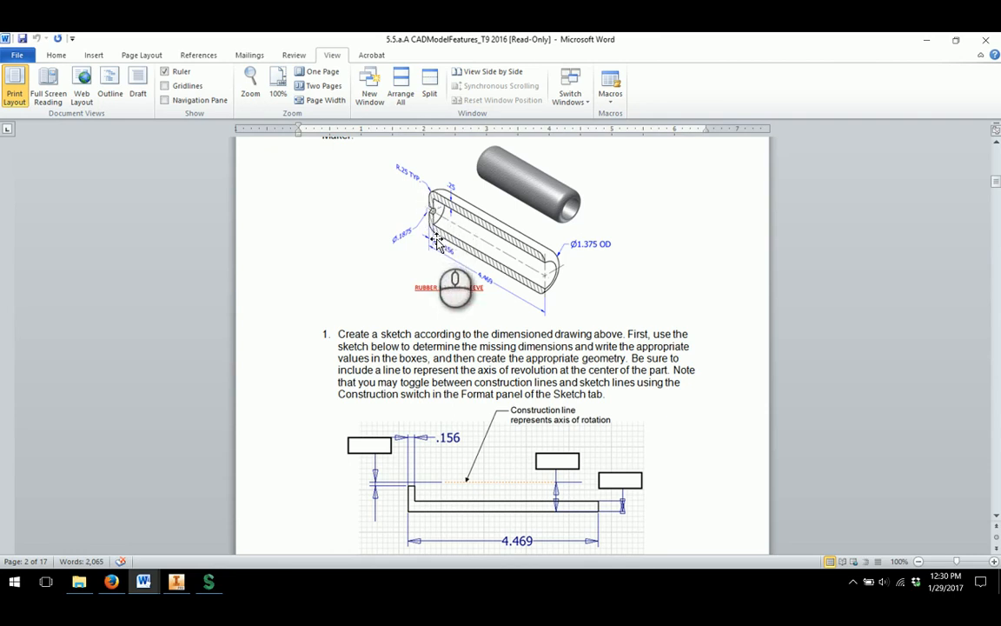
mouse_move(435, 252)
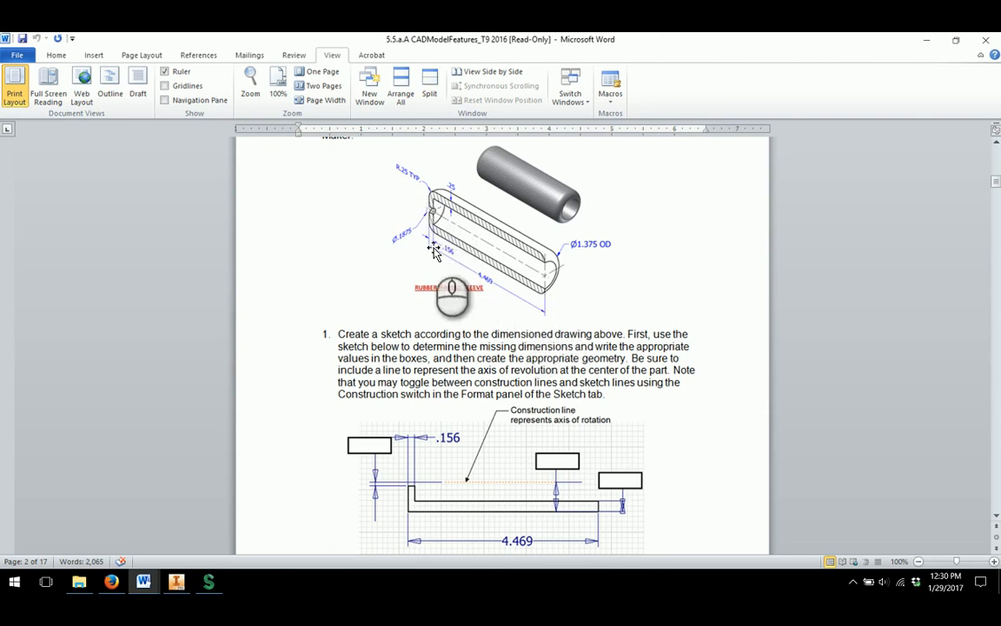
mouse_move(511, 296)
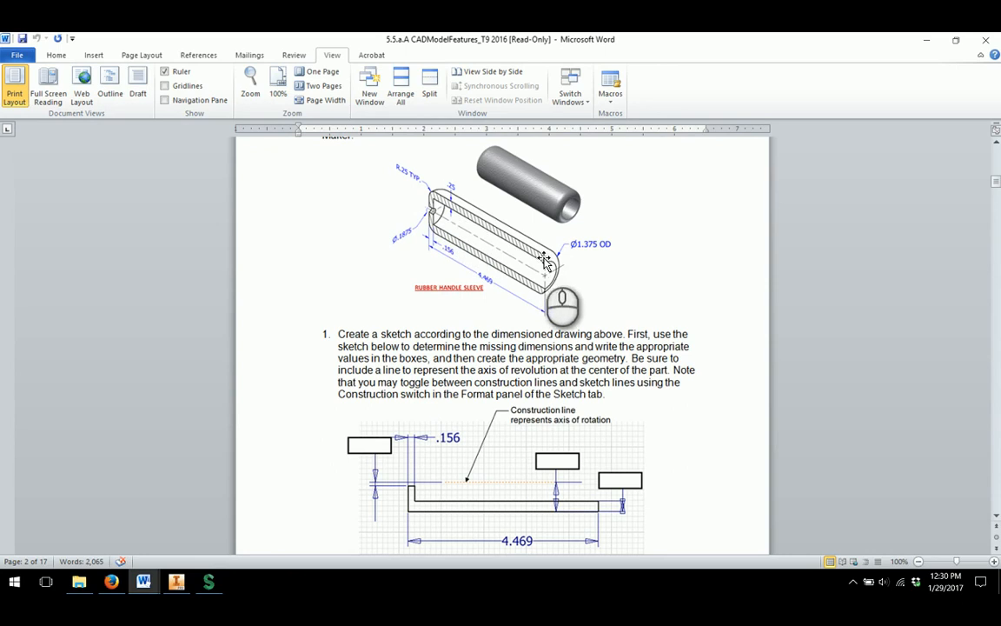
mouse_move(559, 254)
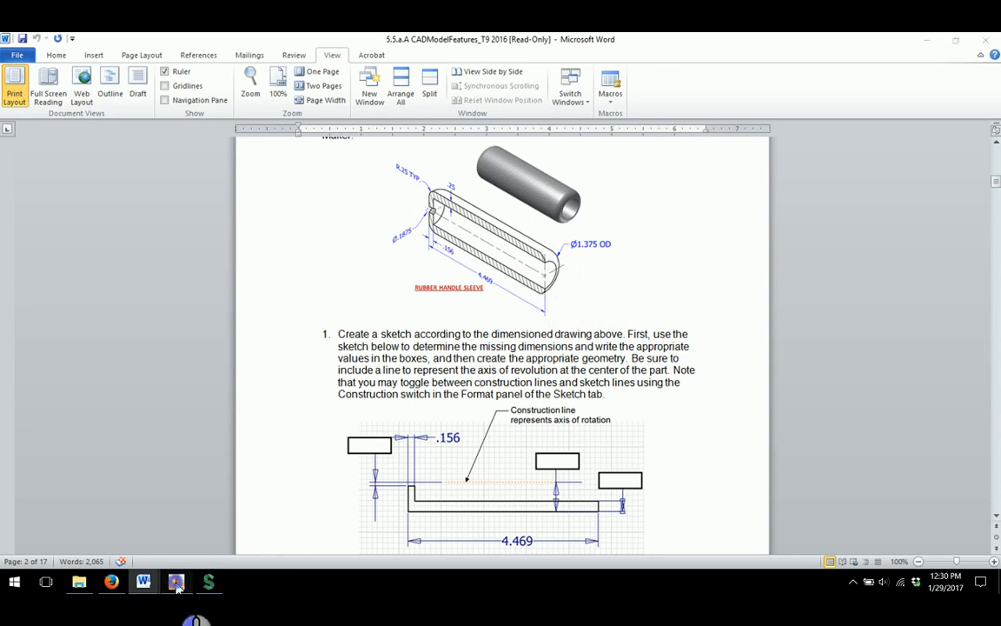
- Return from the Word drawing to the dimensioned sleeve profile sketch in Inventor
click(176, 581)
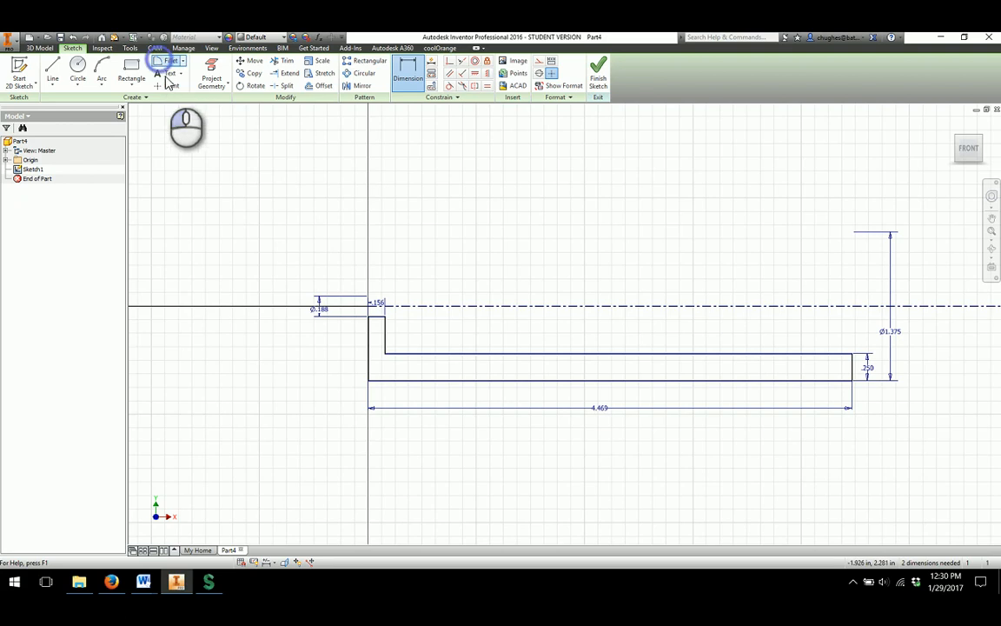
- Fillet the lower-left and lower-right outer corners of the sleeve profile at 0.25
click(159, 63)
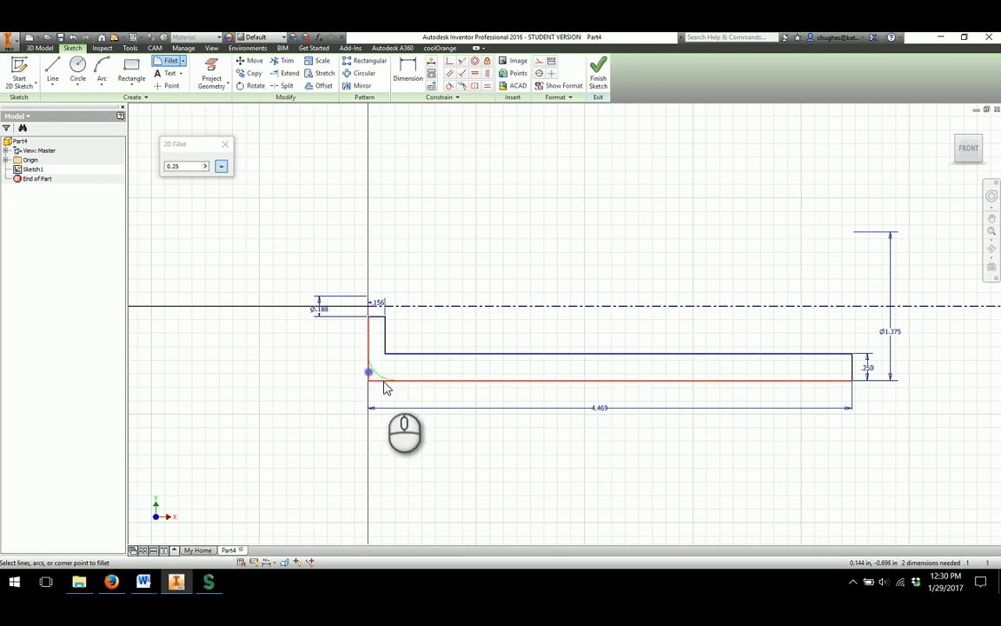
click(369, 374)
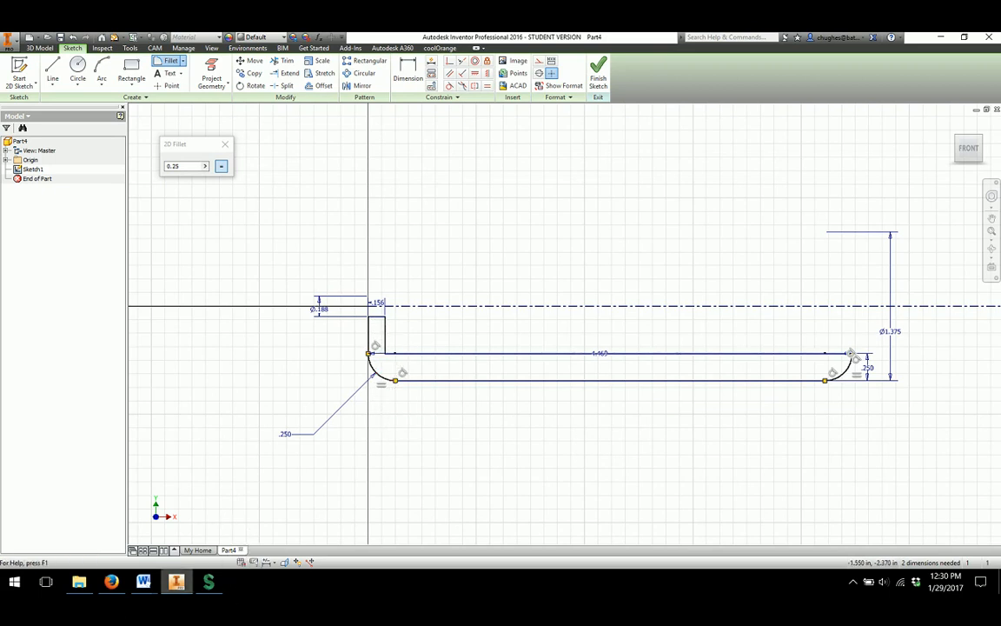
click(142, 581)
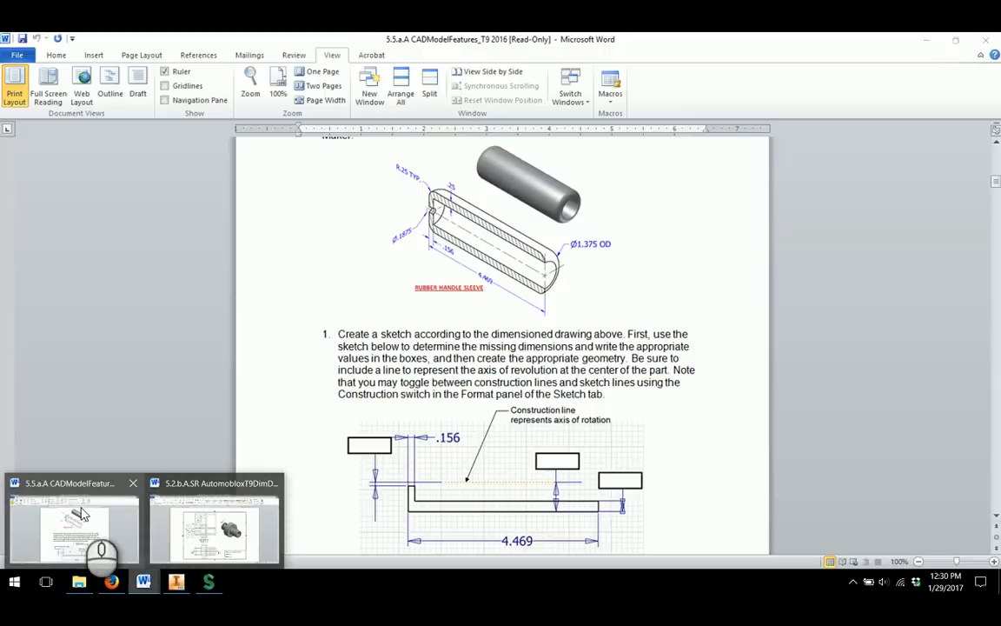
mouse_move(77, 517)
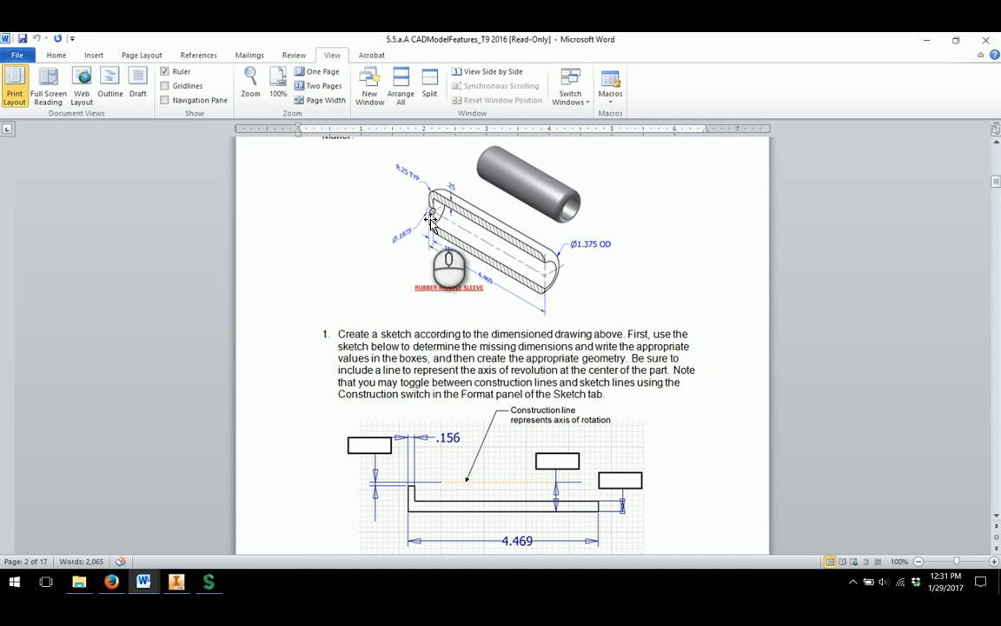
mouse_move(543, 304)
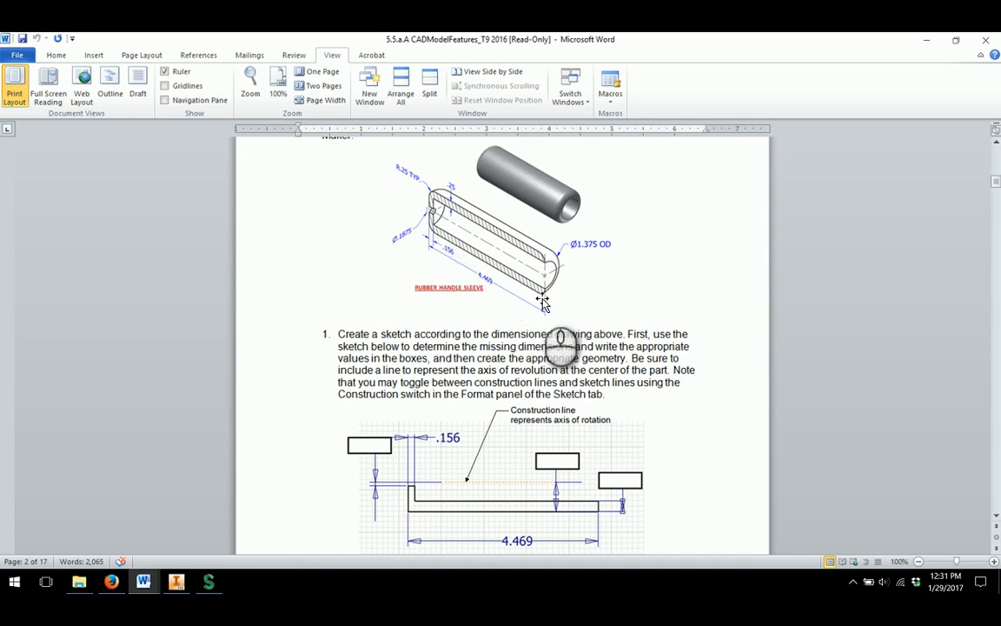
mouse_move(426, 217)
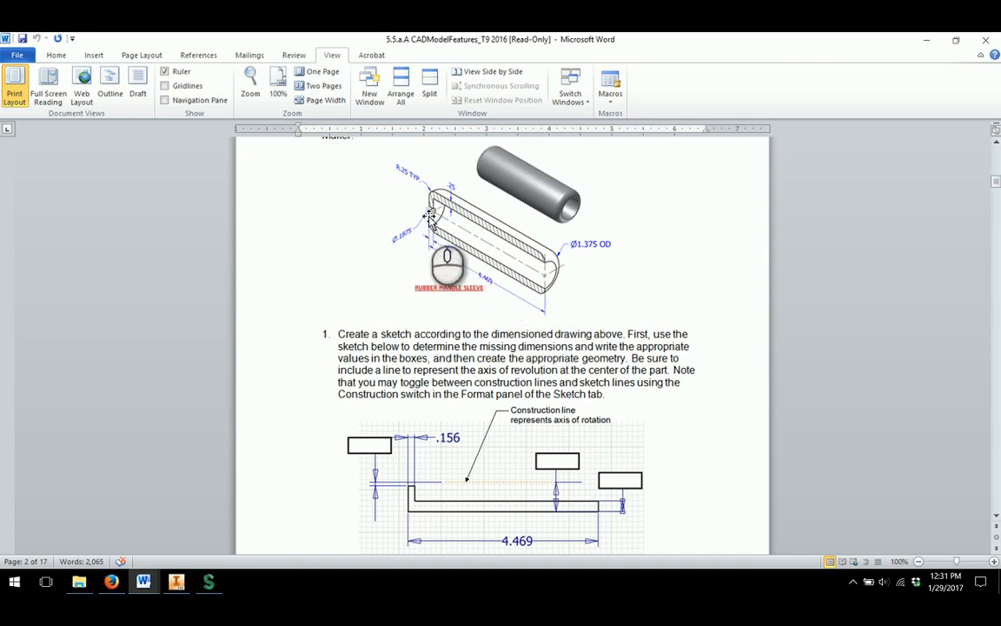
mouse_move(539, 278)
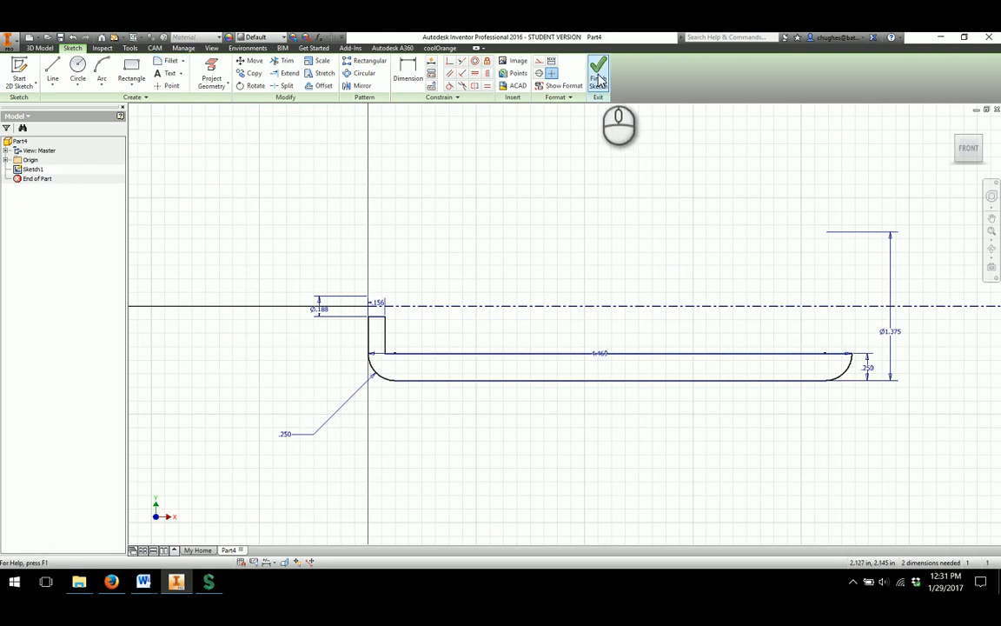
- Finish Sketch1 and leave sketch mode
click(598, 72)
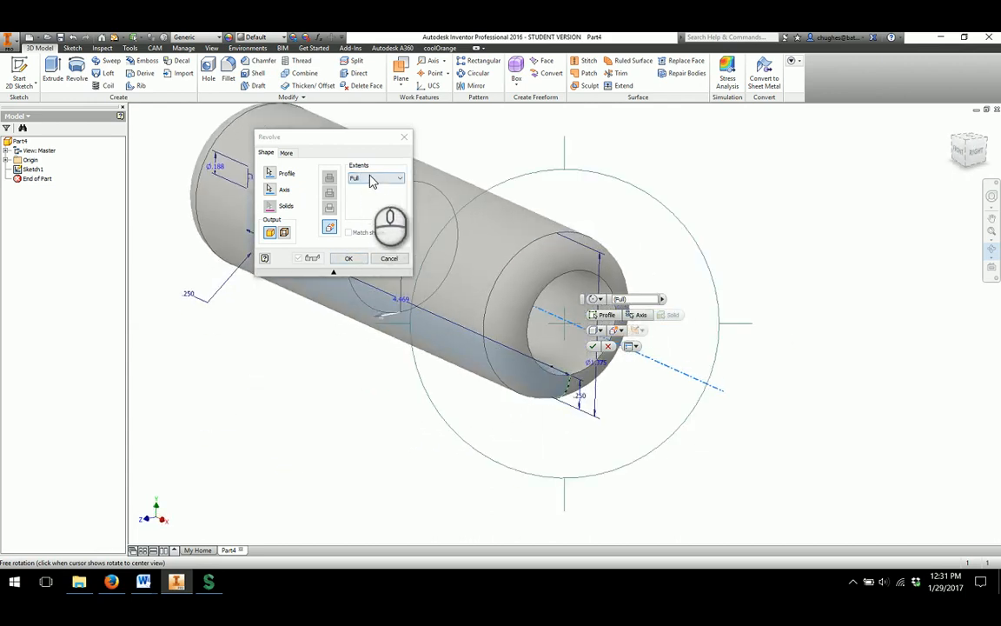
- Try an Angle extent, then switch back to Full and create Revolution1
click(400, 178)
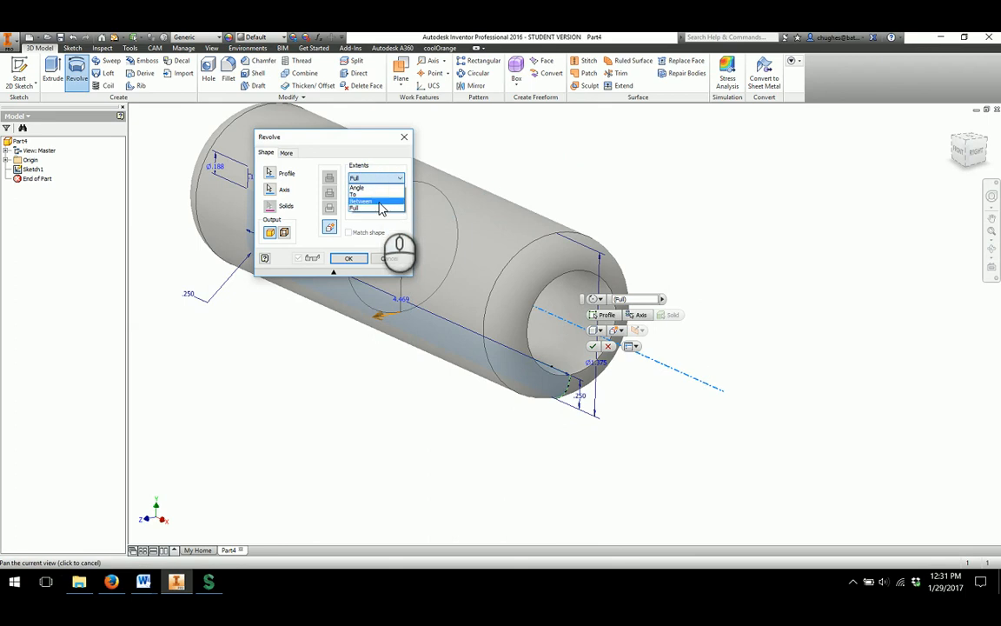
click(357, 187)
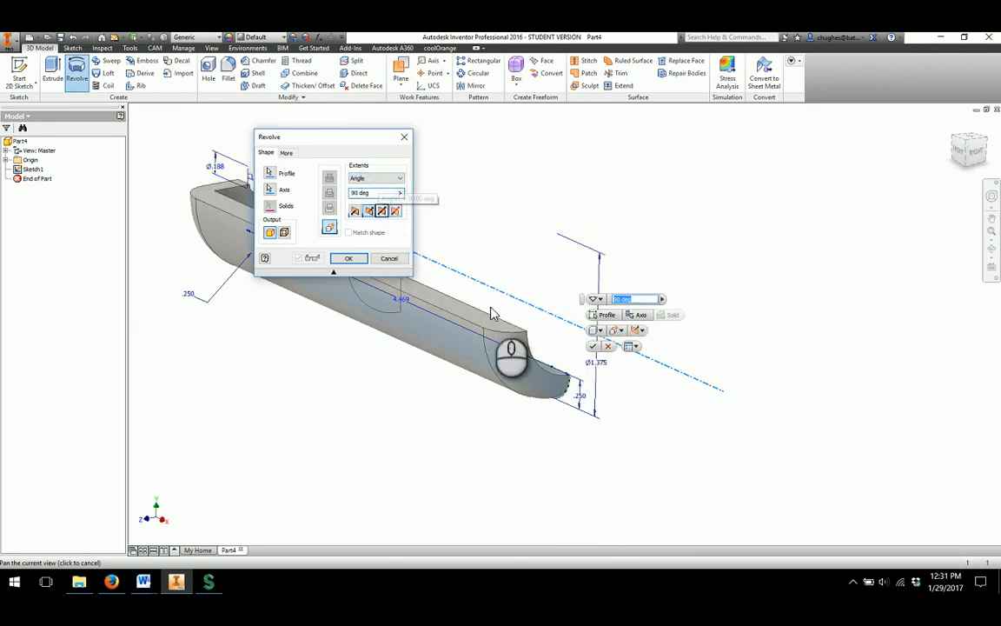
click(992, 232)
text(1)
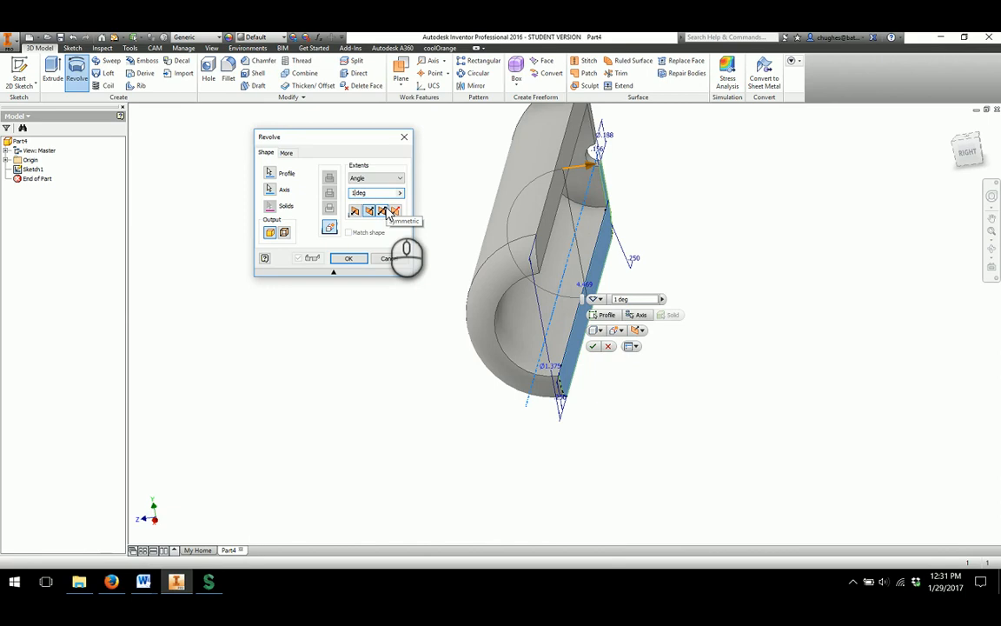
click(399, 178)
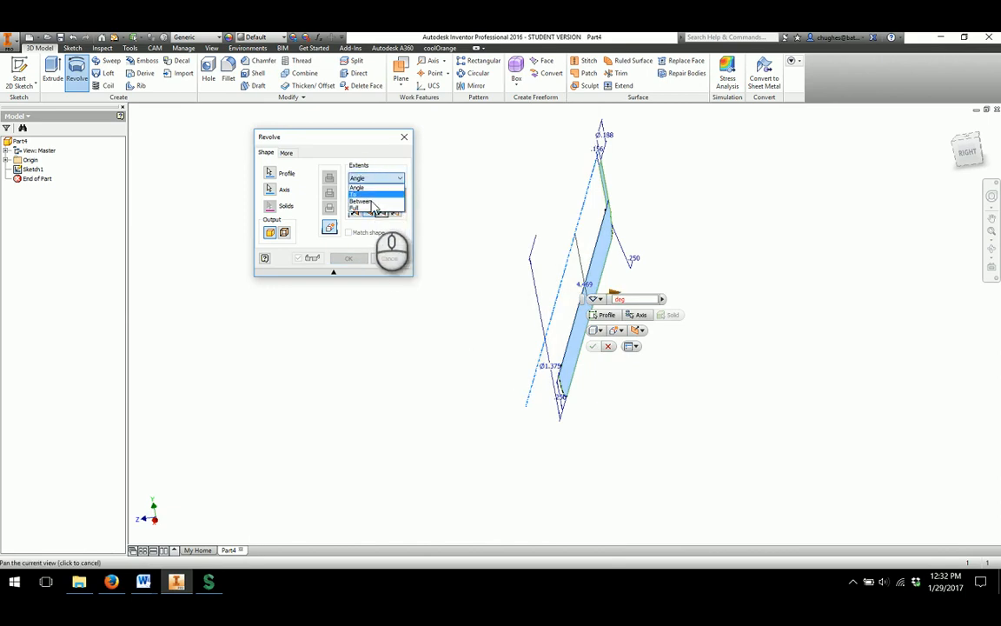
click(354, 207)
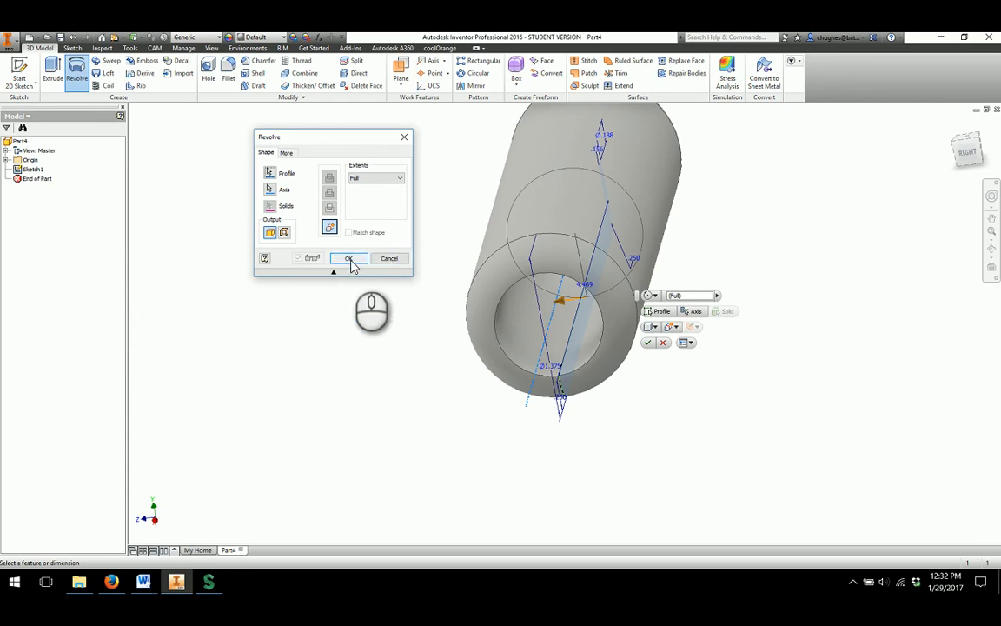
click(348, 258)
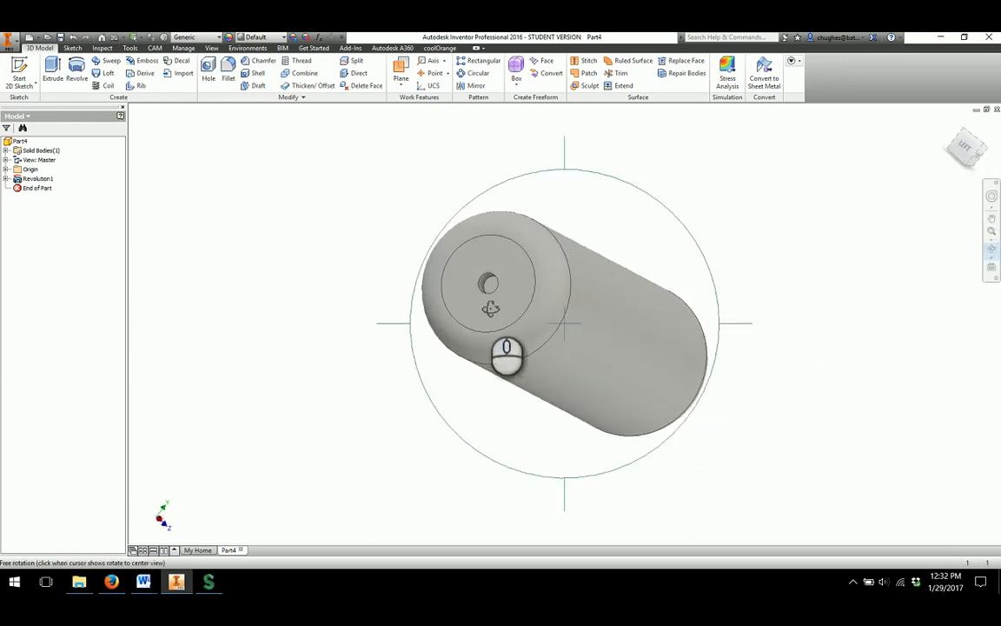
- Orbit the sleeve to inspect its bore and rounded ends
drag(506, 354, 556, 399)
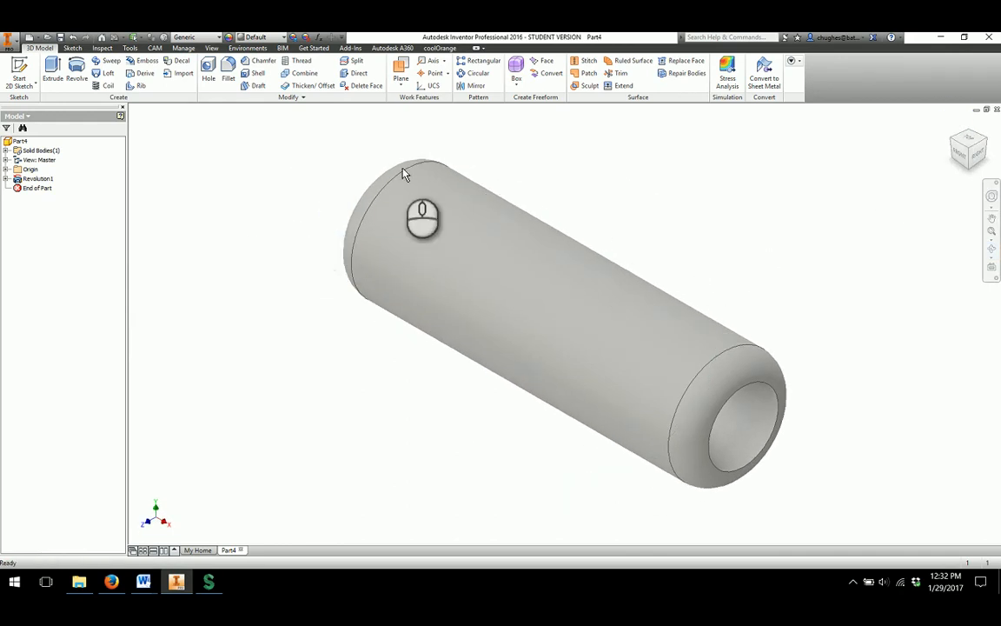
- Choose Rubber from the Quick Access Toolbar material list
click(207, 36)
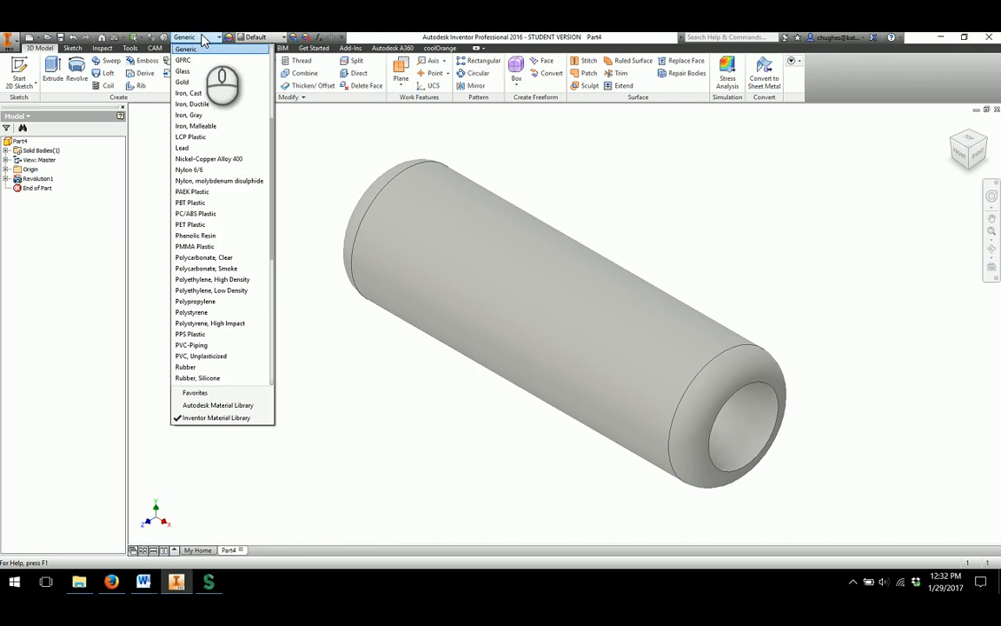
mouse_move(217, 345)
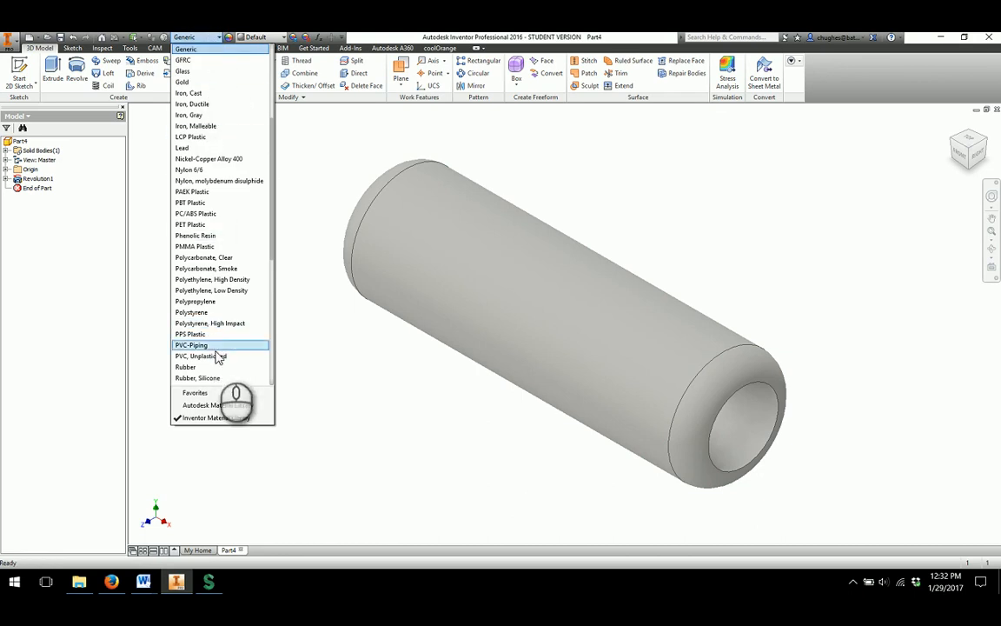
click(185, 366)
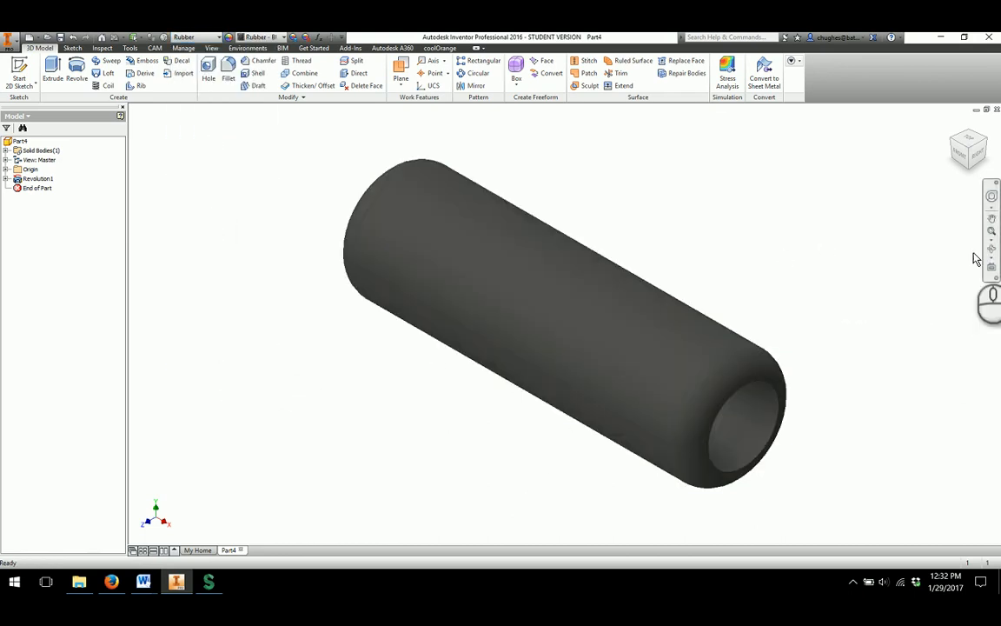
mouse_move(126, 372)
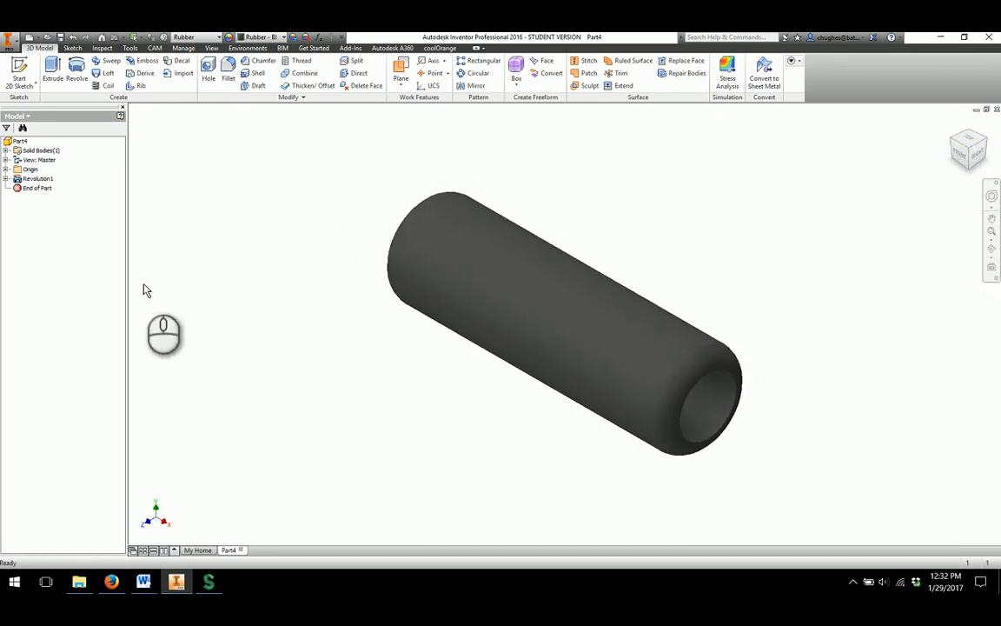
mouse_move(276, 348)
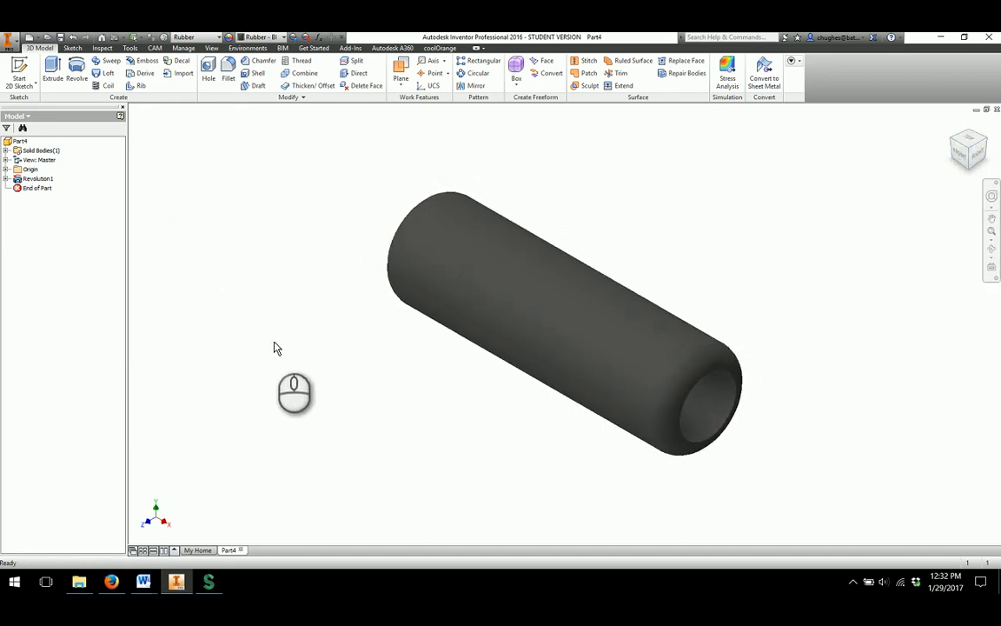